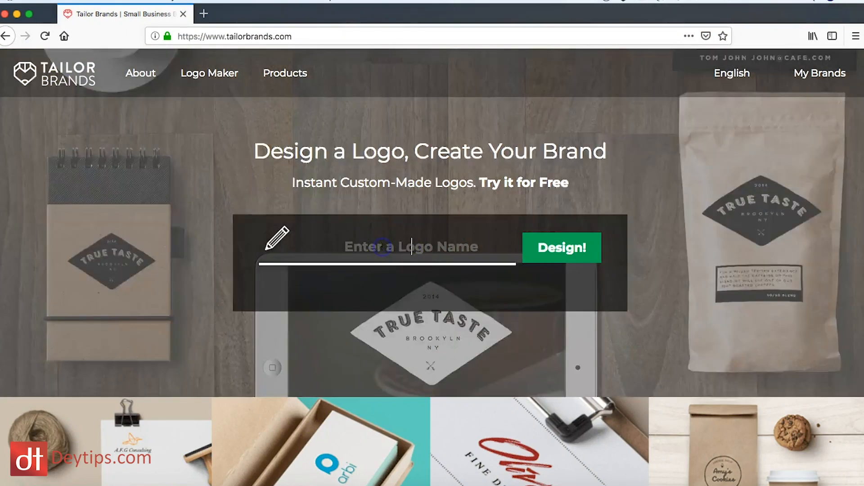
- Enter 'DeyTips' as the logo name and submit it to start designing
type("D")
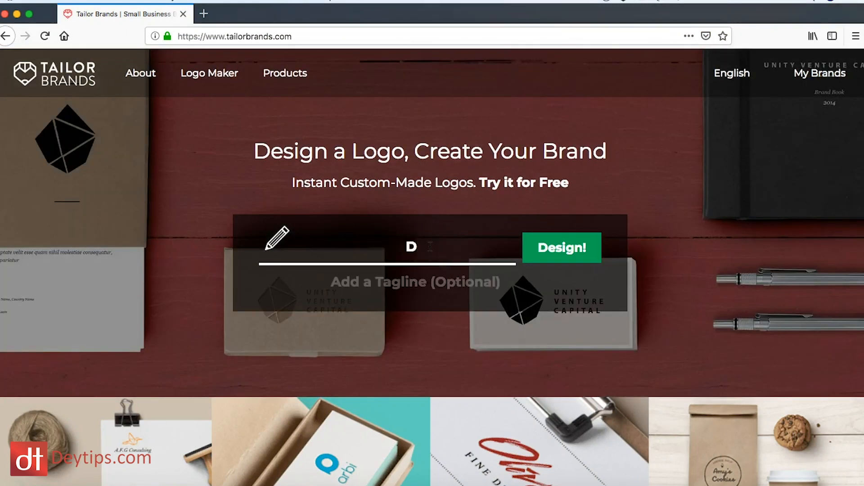
type("eyTips")
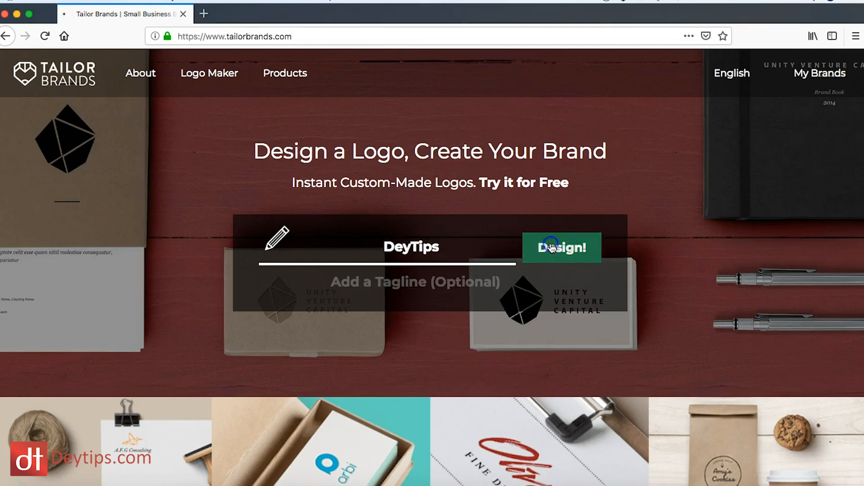
left_click(561, 248)
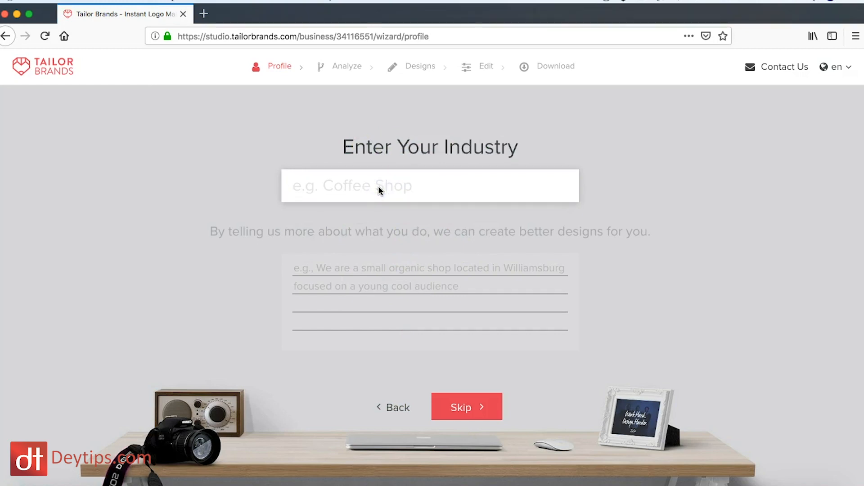
- Set the industry to Marketing Digital from the 'Marke' suggestions and continue
type("Marke")
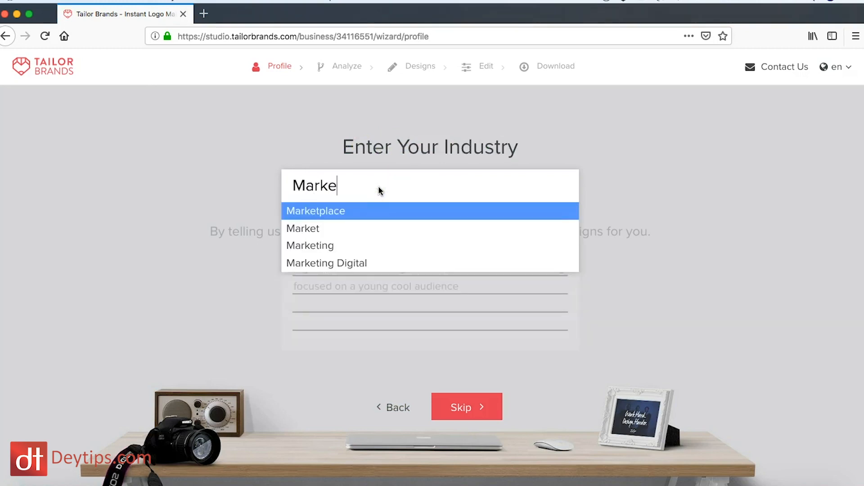
left_click(326, 263)
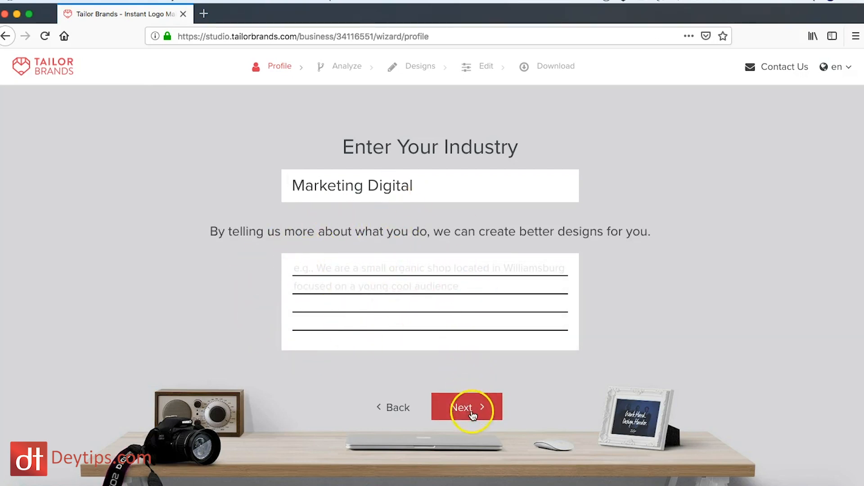
left_click(466, 407)
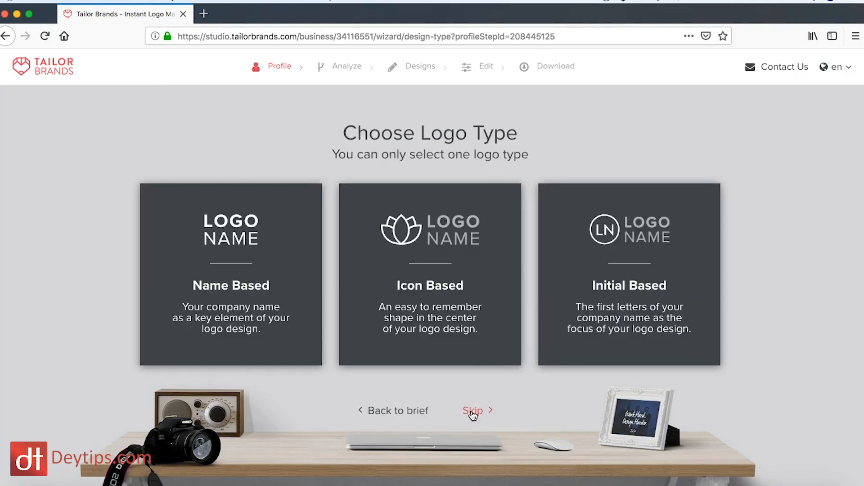
mouse_move(395, 155)
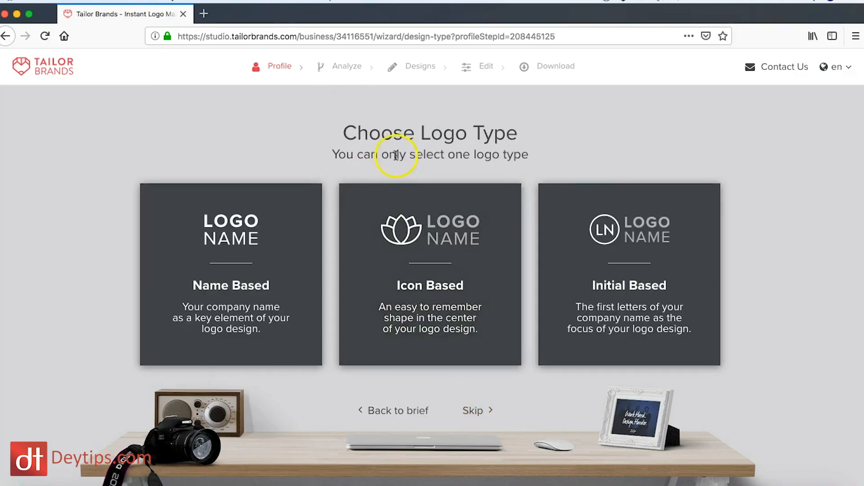
mouse_move(183, 167)
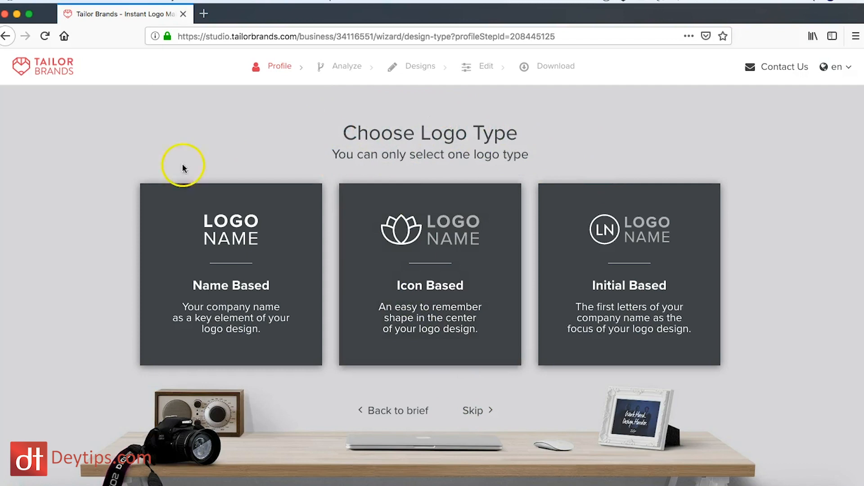
- Compare the icon-based option, then select the Name Based logo type
left_click(230, 275)
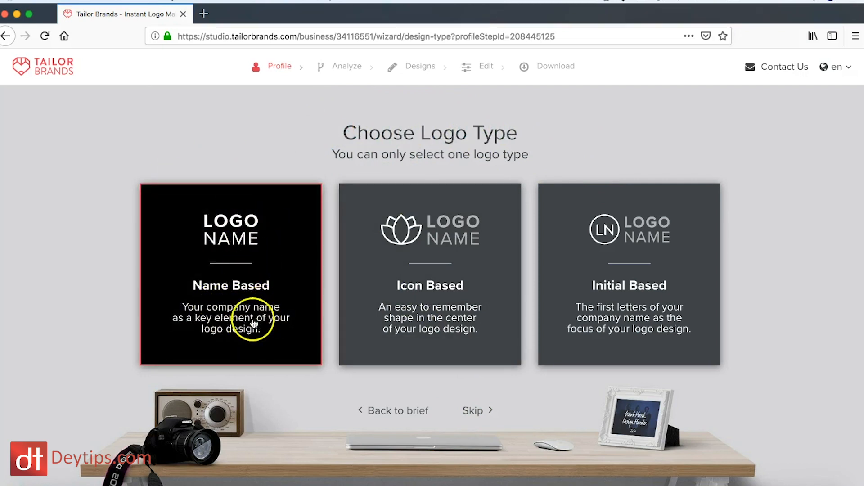
mouse_move(270, 337)
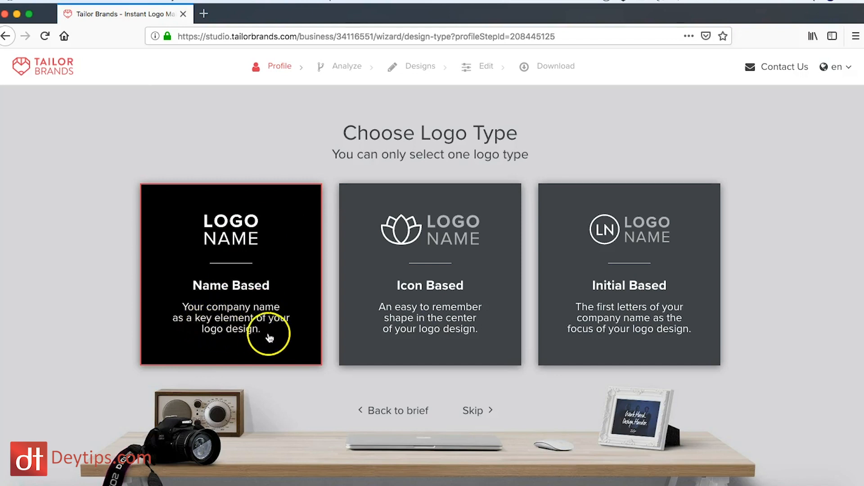
left_click(429, 274)
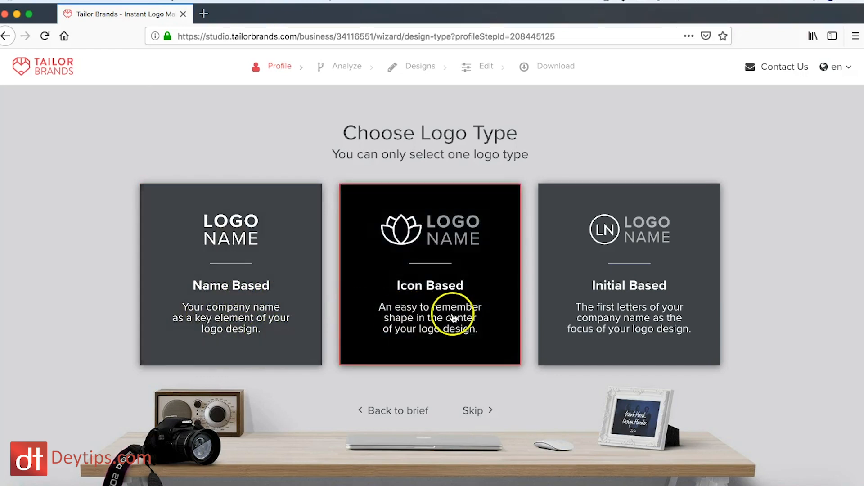
mouse_move(419, 309)
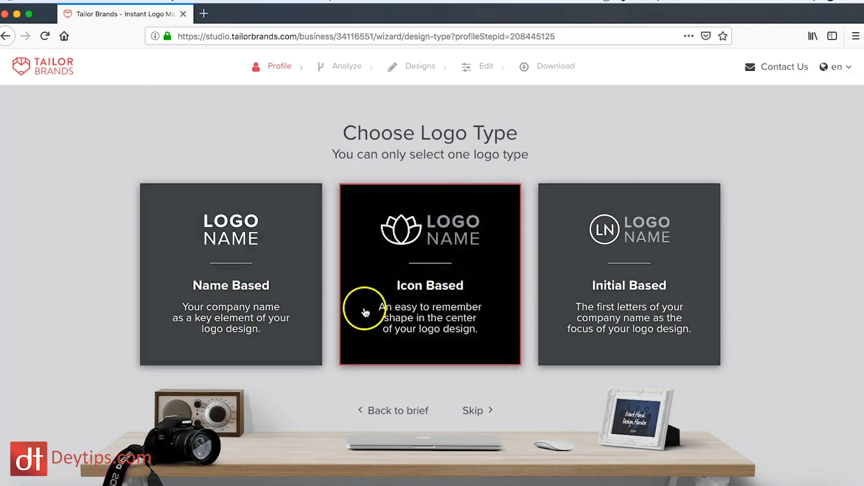
left_click(230, 274)
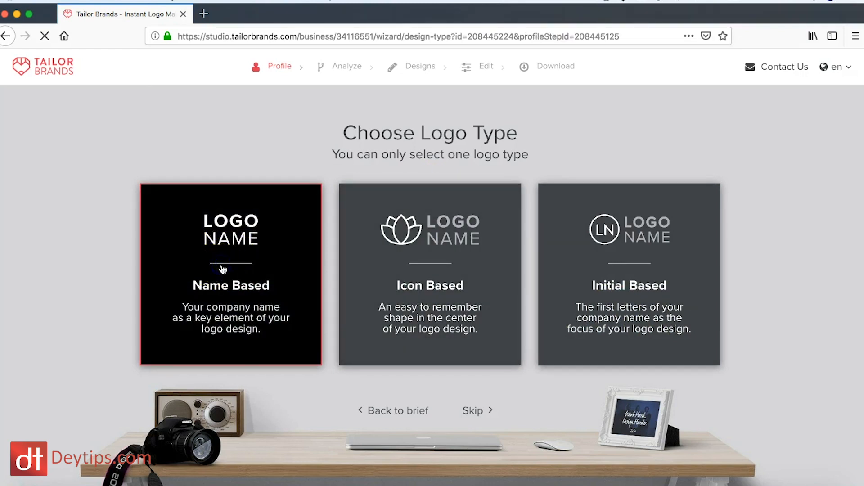
- Answer the style quiz, preferring the bold sans-serif style and rejecting the other pairs
left_click(230, 275)
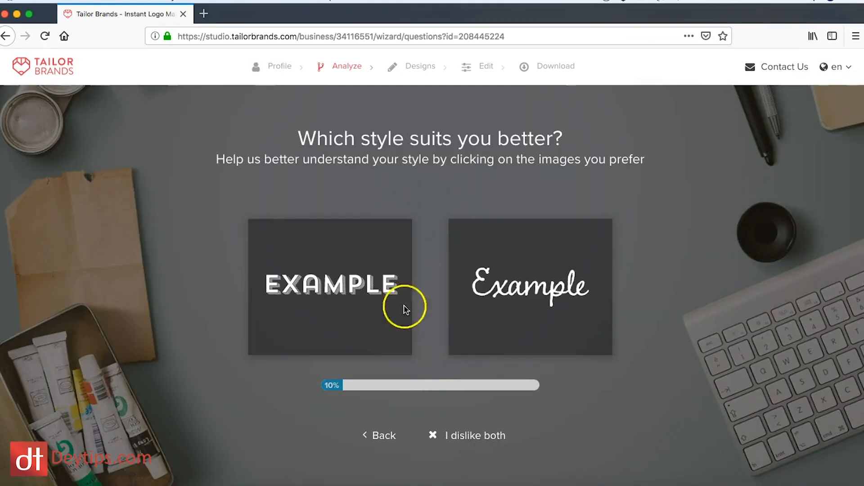
mouse_move(324, 154)
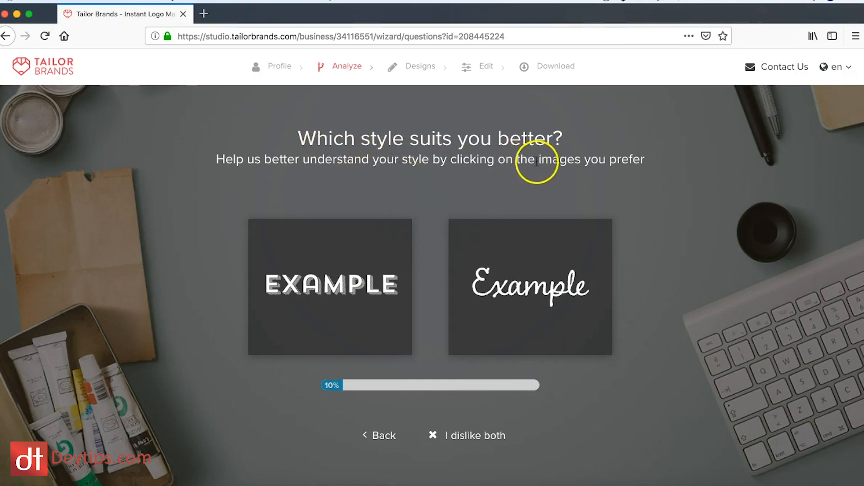
left_click(329, 286)
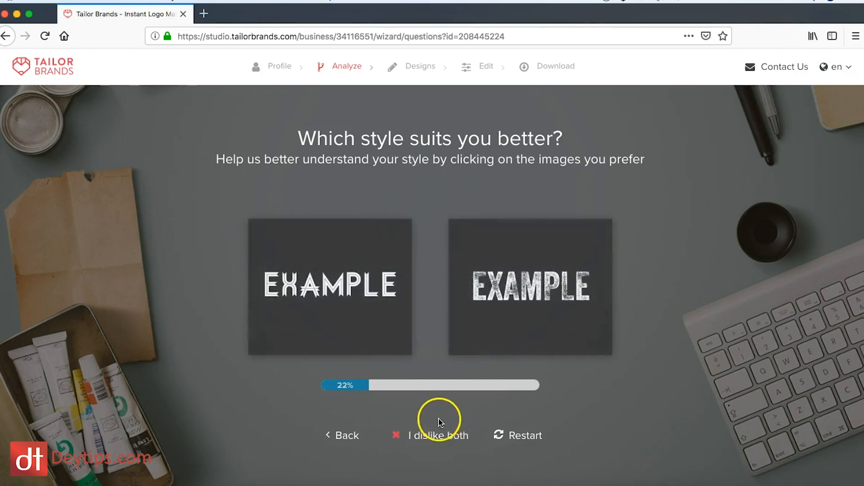
left_click(438, 436)
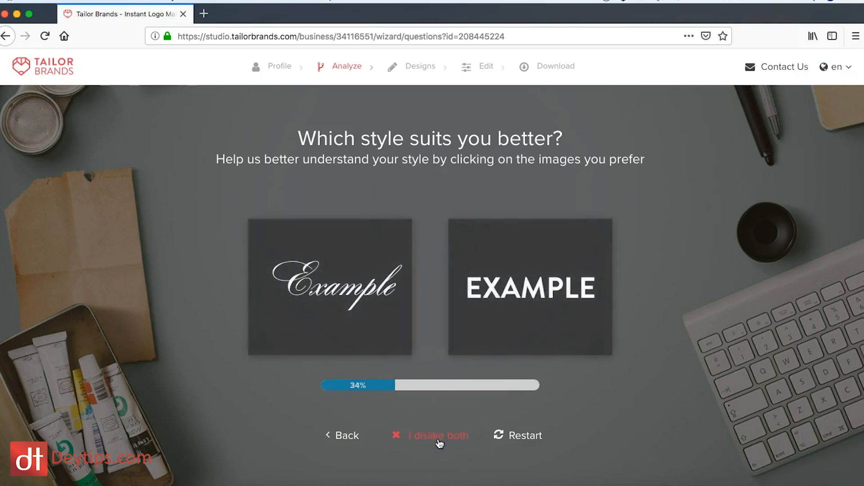
left_click(437, 436)
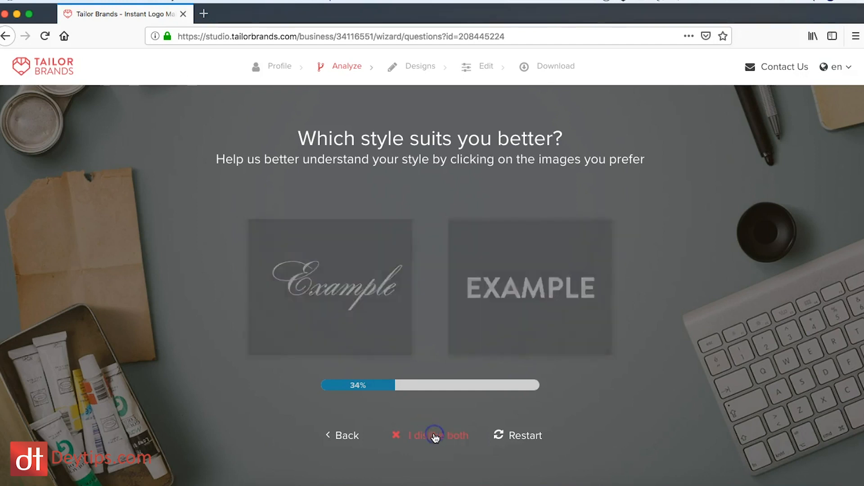
left_click(329, 287)
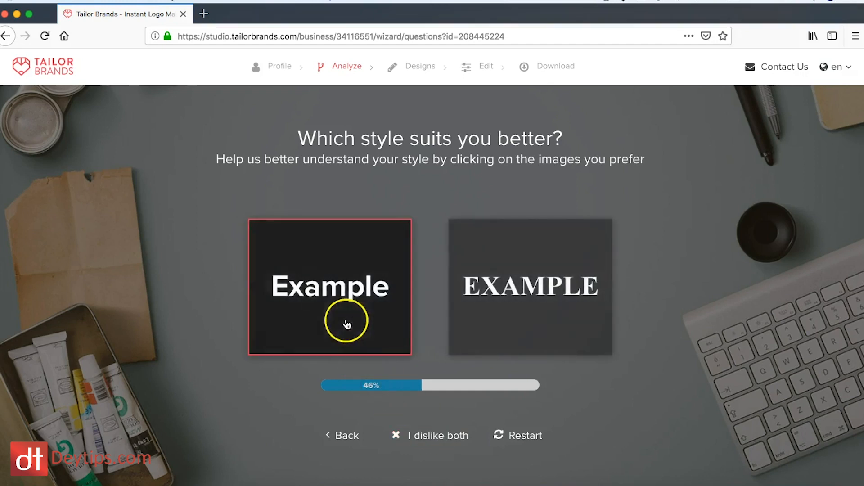
left_click(329, 287)
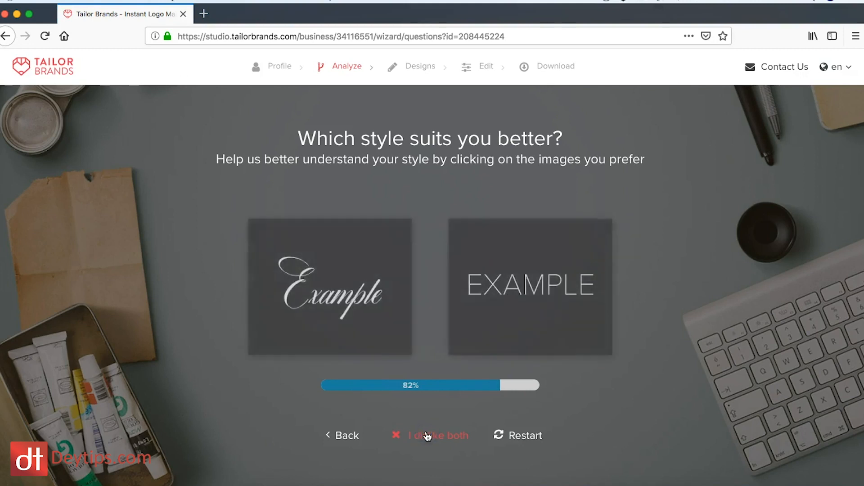
left_click(529, 286)
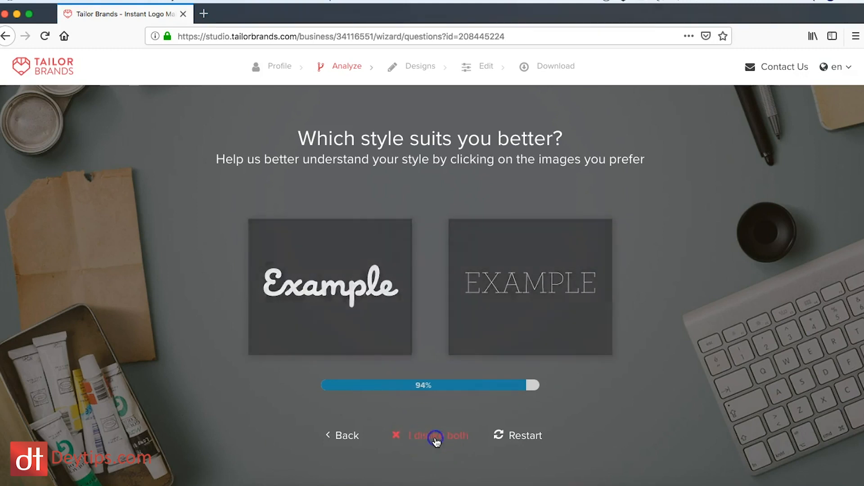
left_click(435, 435)
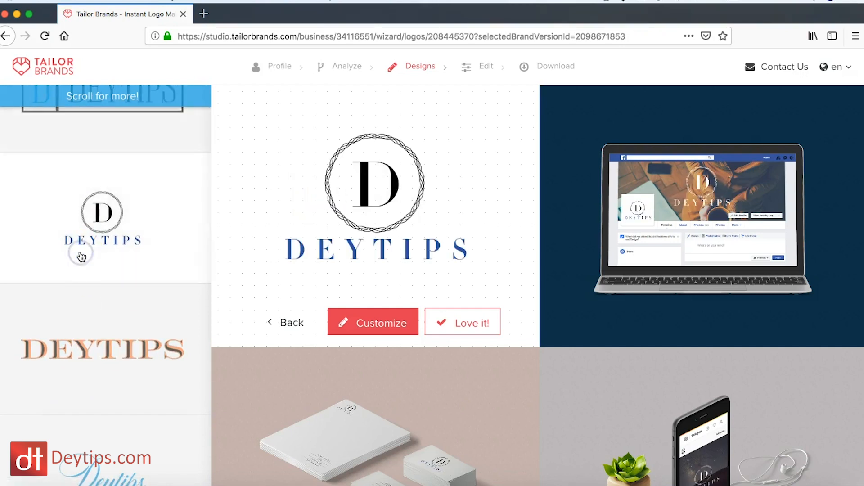
- Preview the orange wordmark, then feature the red seal 'D' DEYTIPS logo
left_click(103, 229)
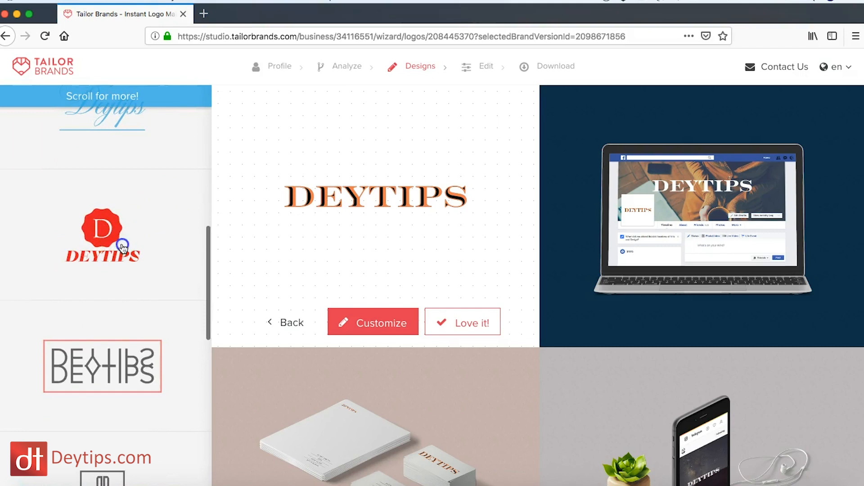
left_click(102, 234)
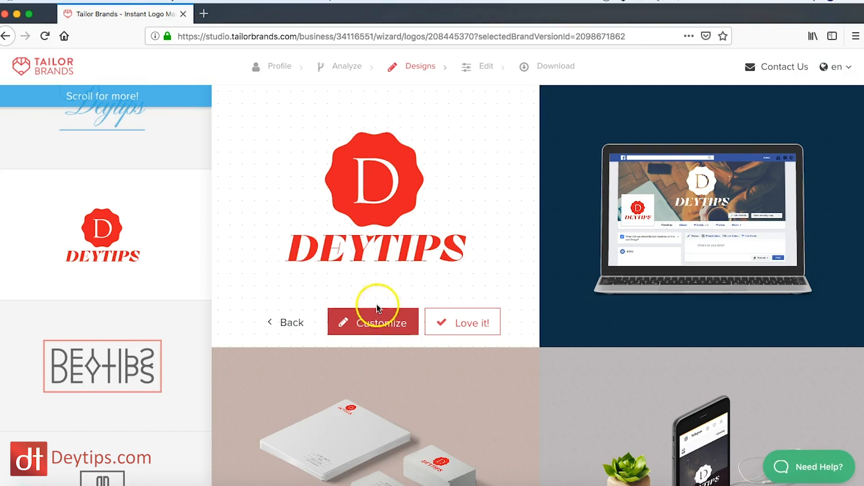
- Open the red seal logo in the editor, set the D to blackletter, and remove the badge
left_click(373, 322)
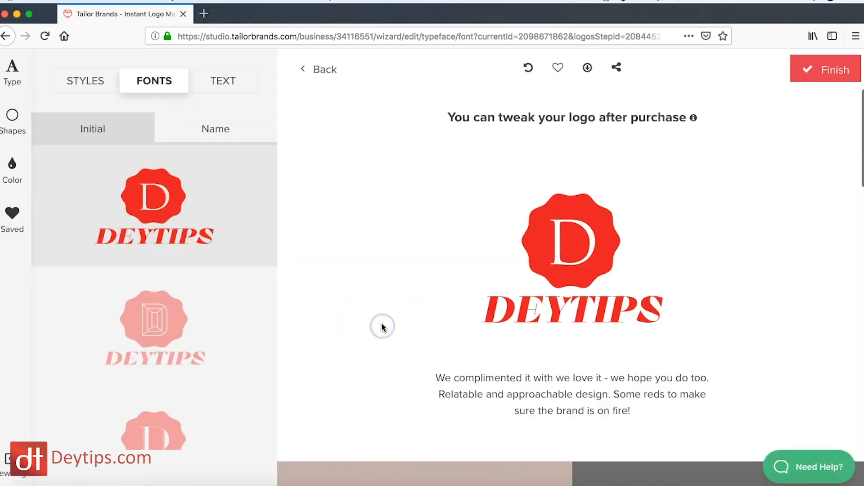
scroll("down", 3)
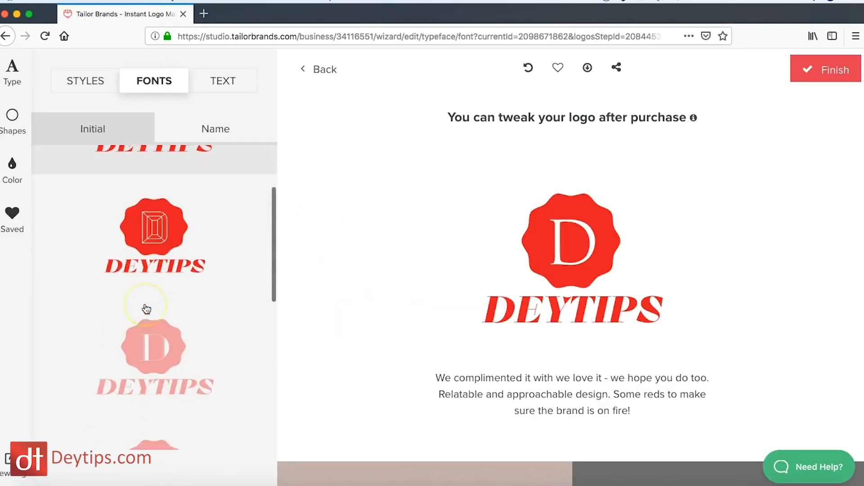
scroll("down", 3)
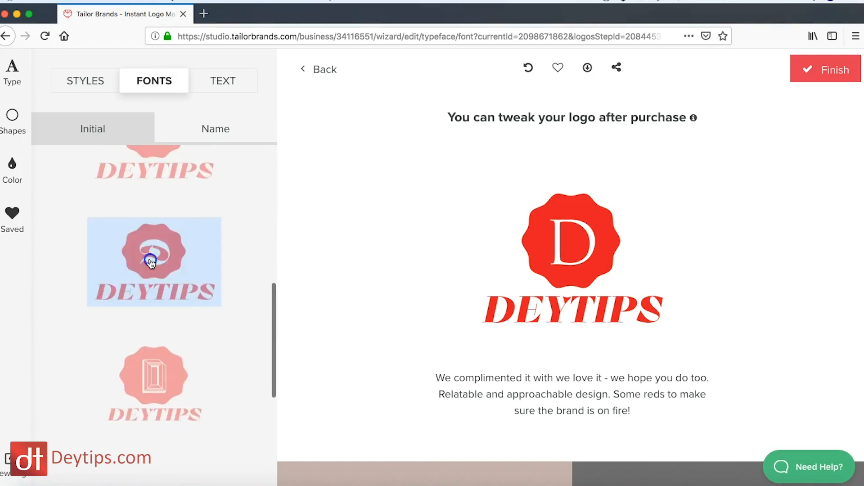
left_click(154, 261)
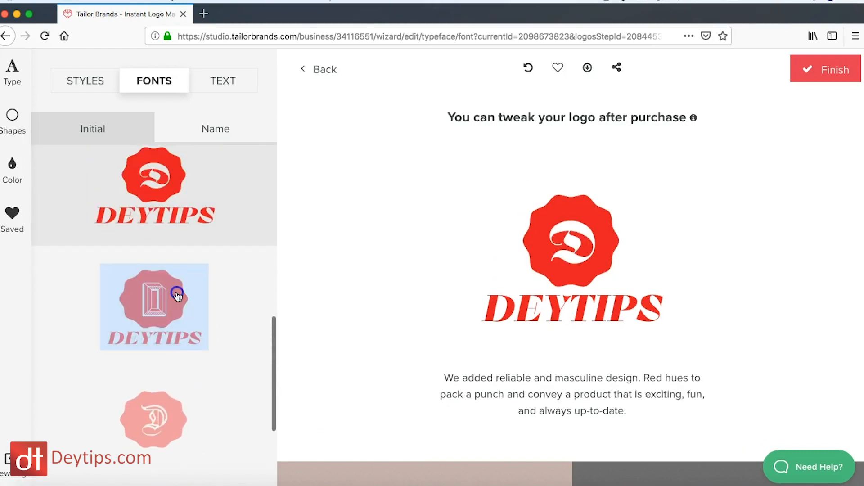
left_click(154, 306)
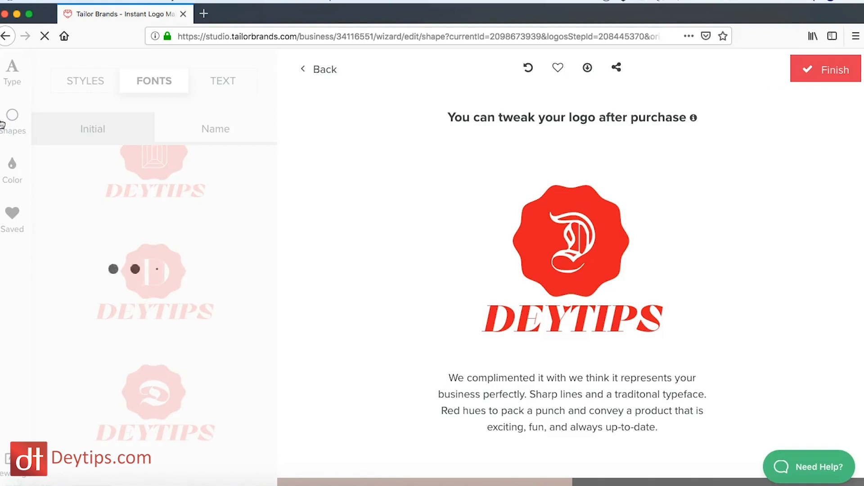
left_click(12, 120)
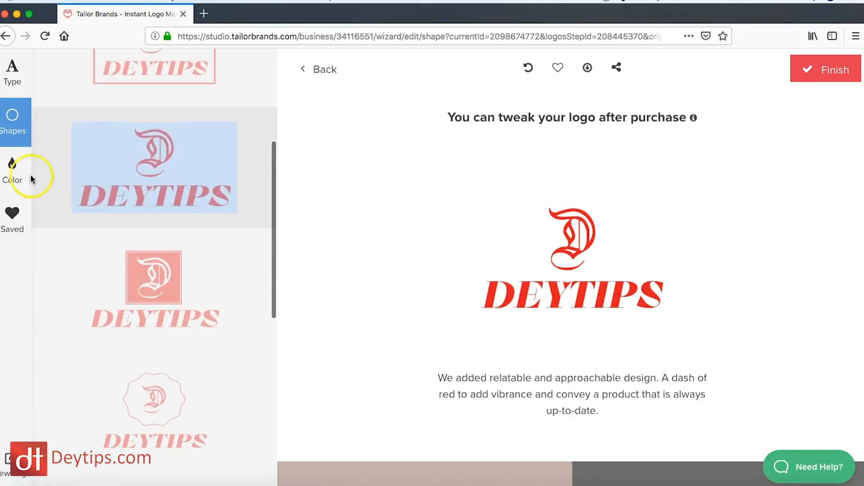
- Apply the dark green, teal and black palette to the DEYTIPS logo
left_click(12, 171)
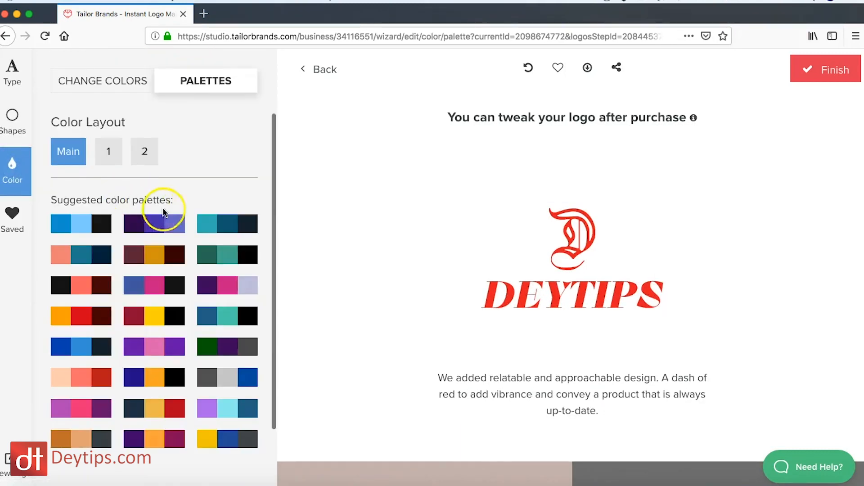
left_click(154, 224)
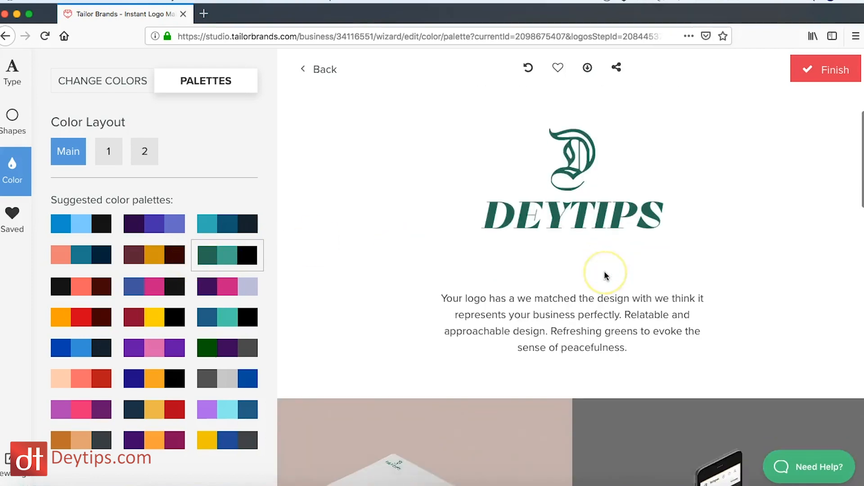
scroll("down", 3)
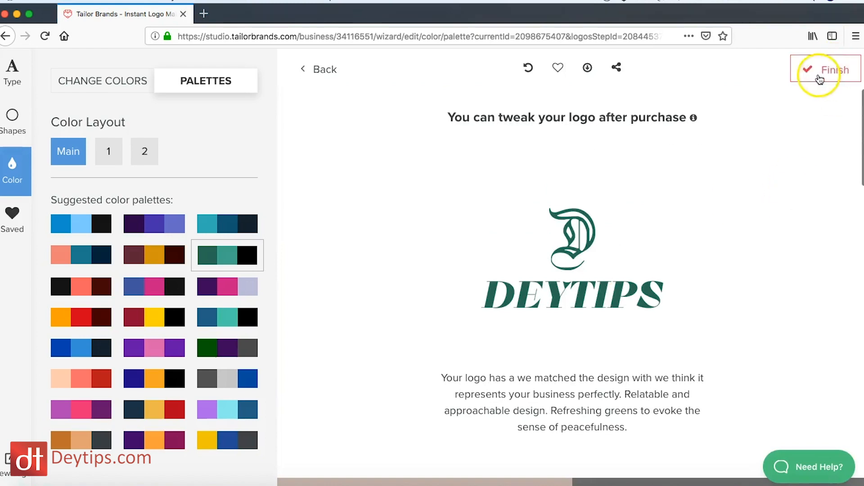
- Finish the green logo, scroll the Basic/Standard/Premium plans, then reach the homepage's Our Brands section
left_click(825, 69)
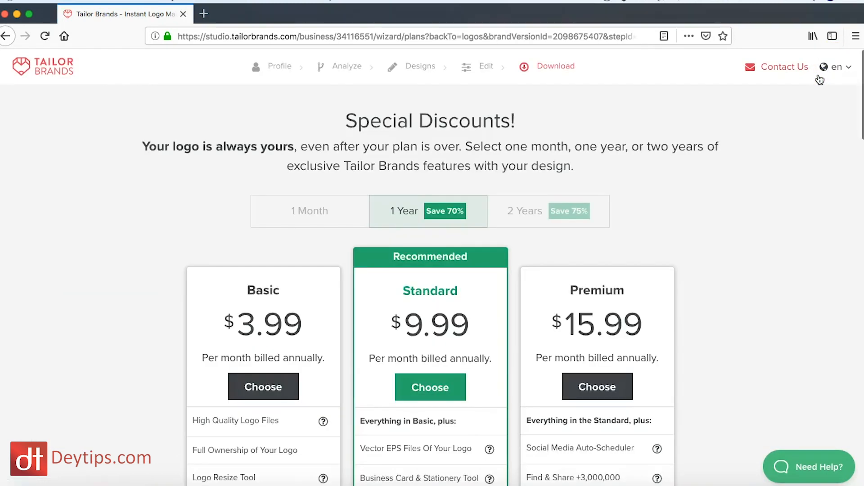
scroll("down", 3)
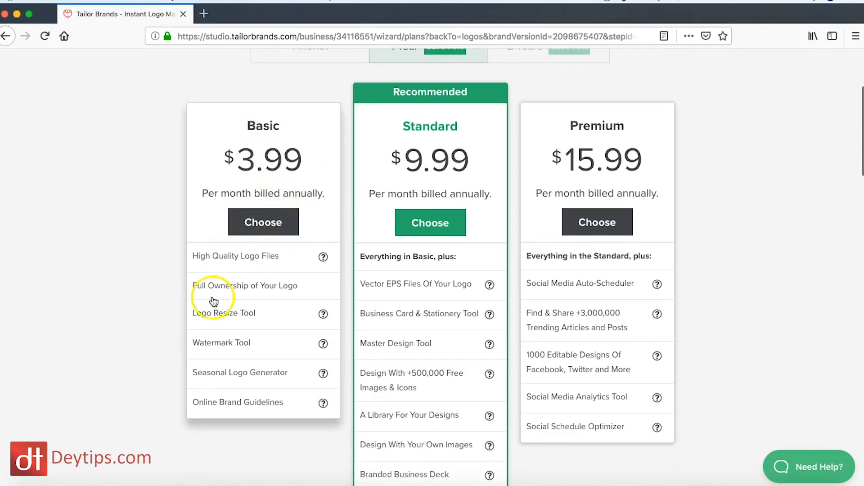
mouse_move(215, 414)
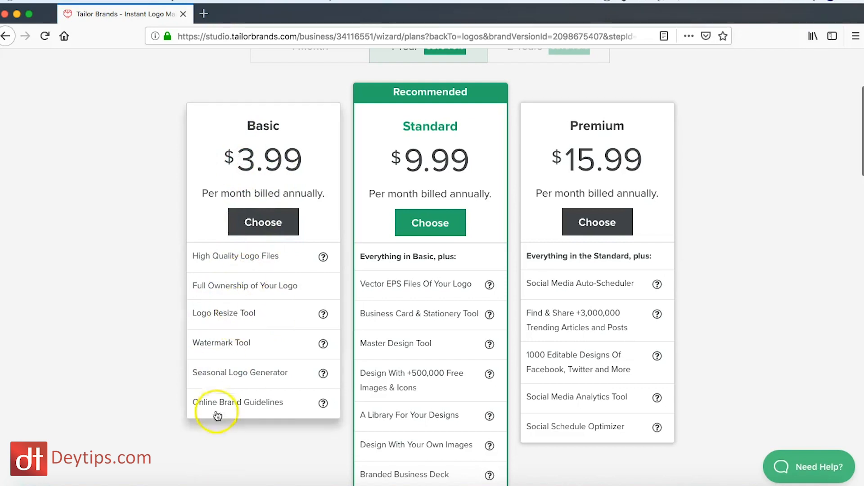
mouse_move(324, 302)
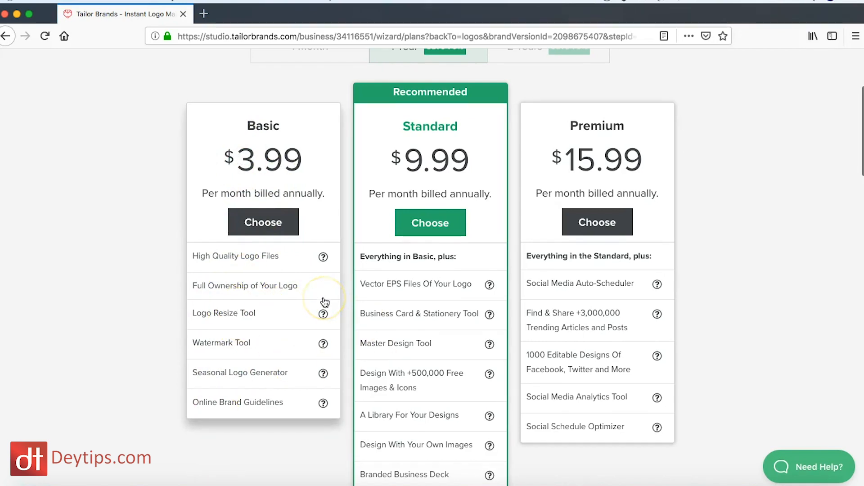
scroll("down", 3)
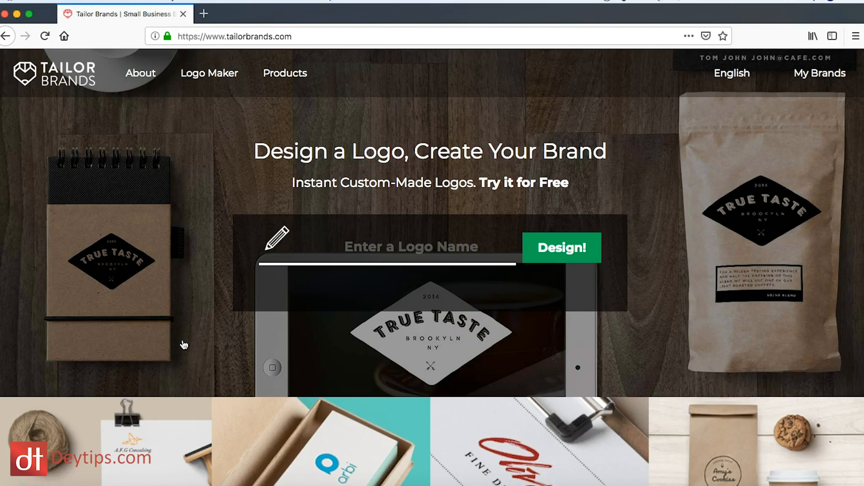
scroll("down", 3)
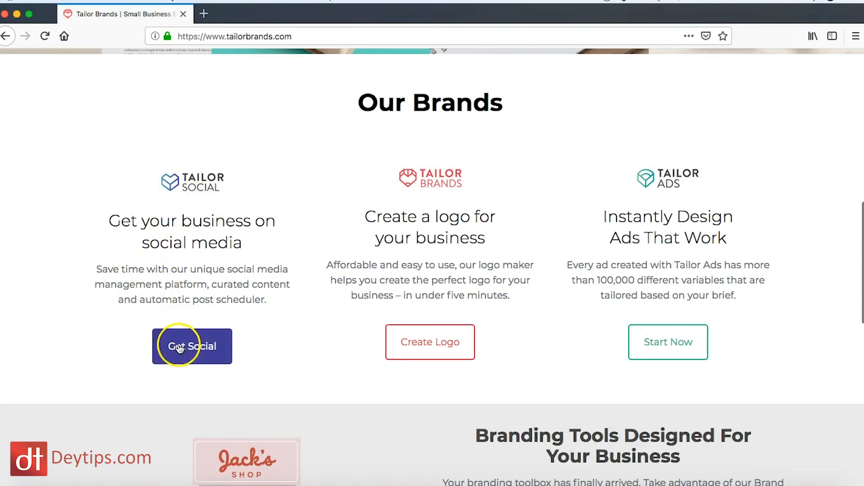
- Open Tailor Social via Get Social, browse its landing page, and start the free trial
left_click(192, 346)
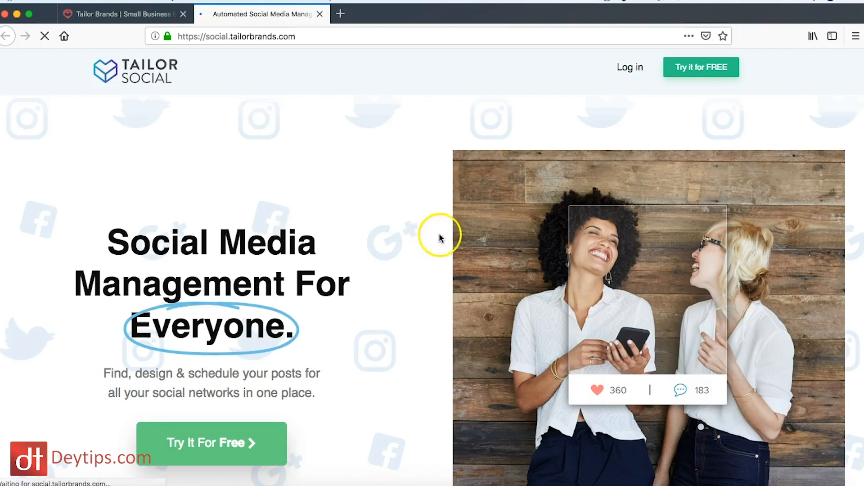
scroll("down", 3)
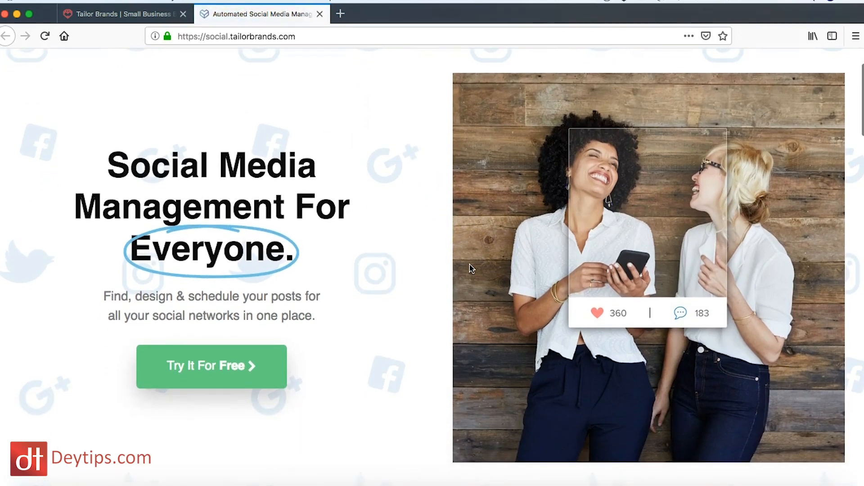
scroll("down", 3)
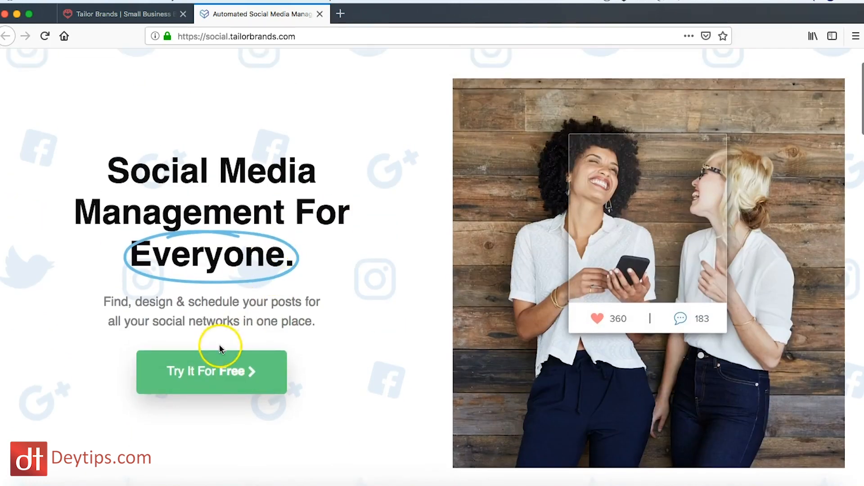
left_click(211, 372)
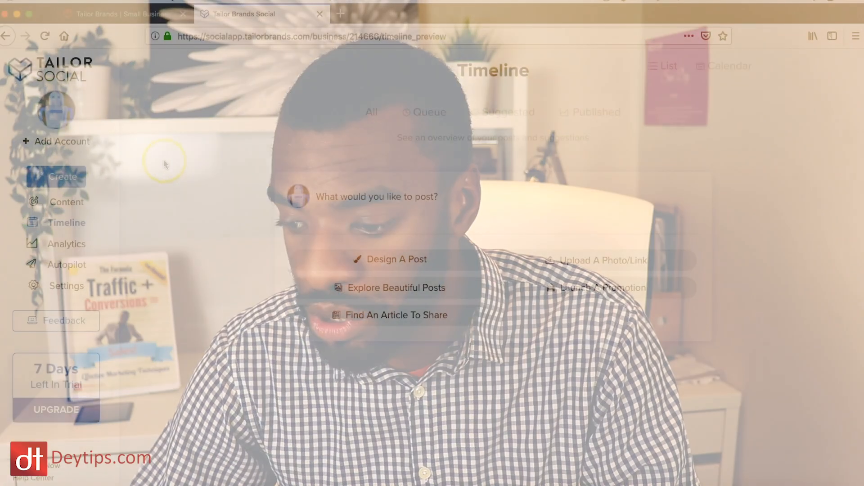
- Create a written post with the message 'Sam Dey is the best'
left_click(56, 177)
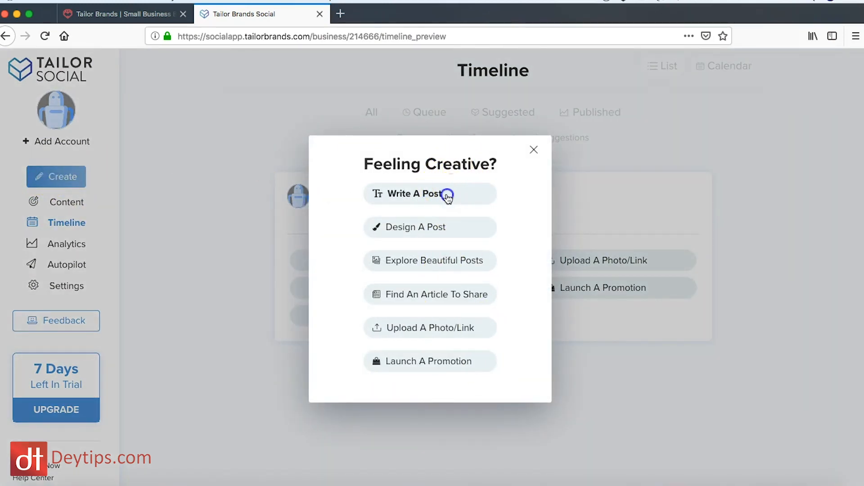
left_click(410, 193)
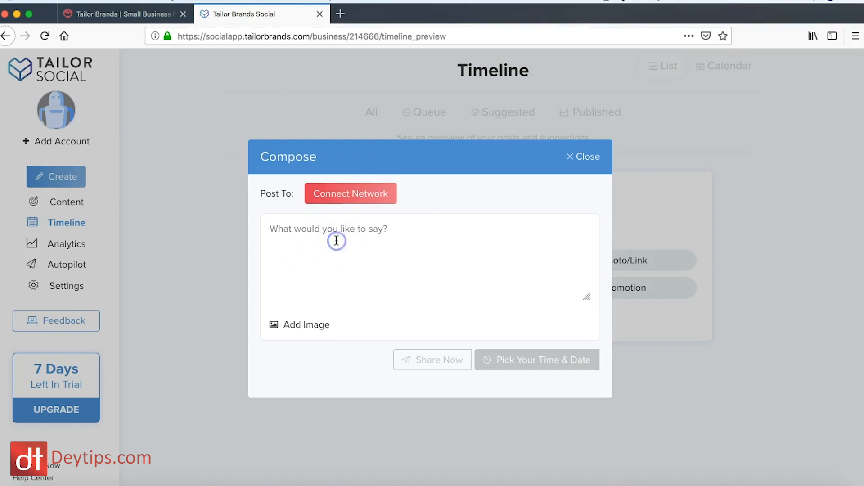
left_click(328, 228)
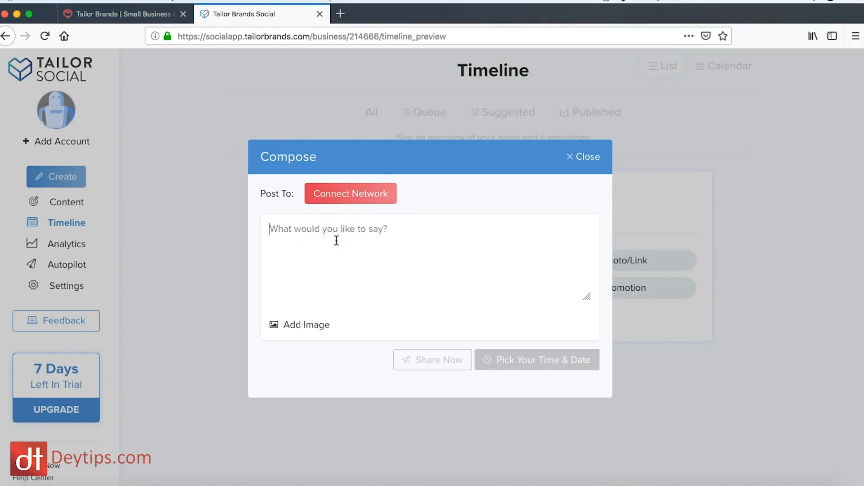
type("Sam D")
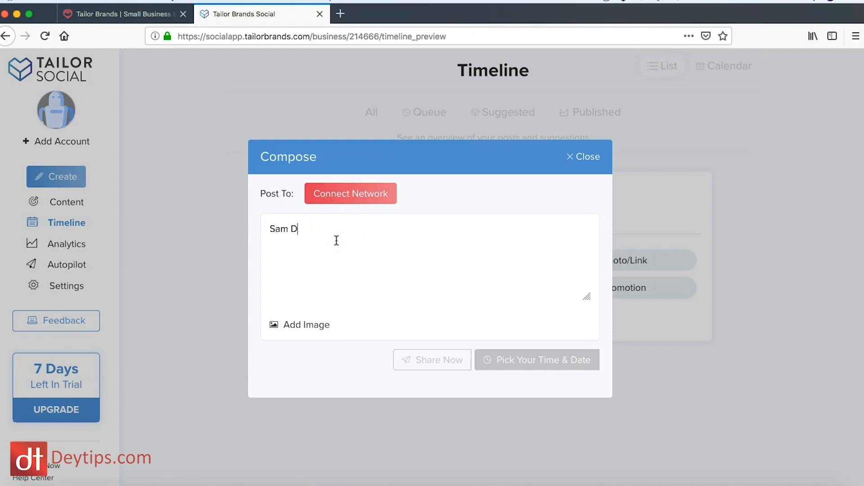
type("ey is")
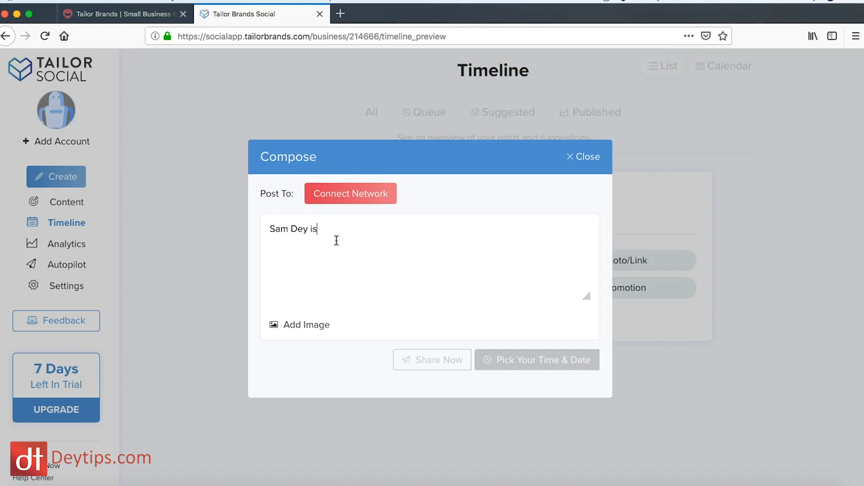
type("the bes")
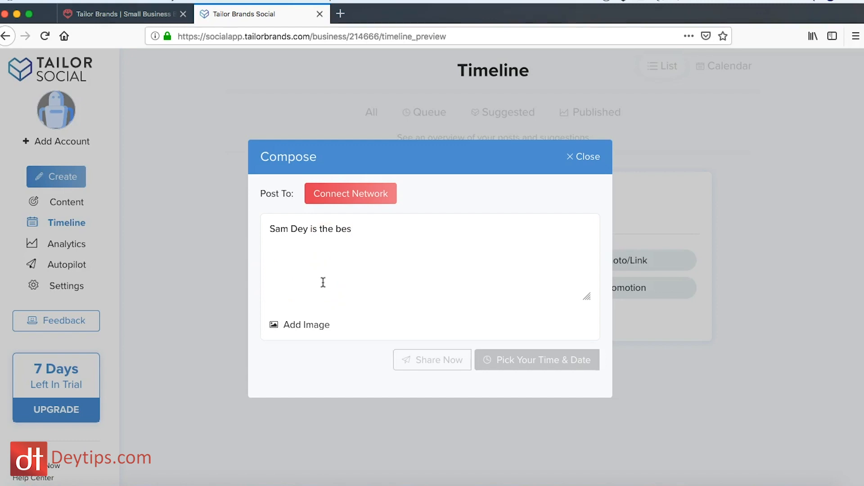
- Try connecting a social network, dismiss the prompt, and view the Add Image options
left_click(350, 194)
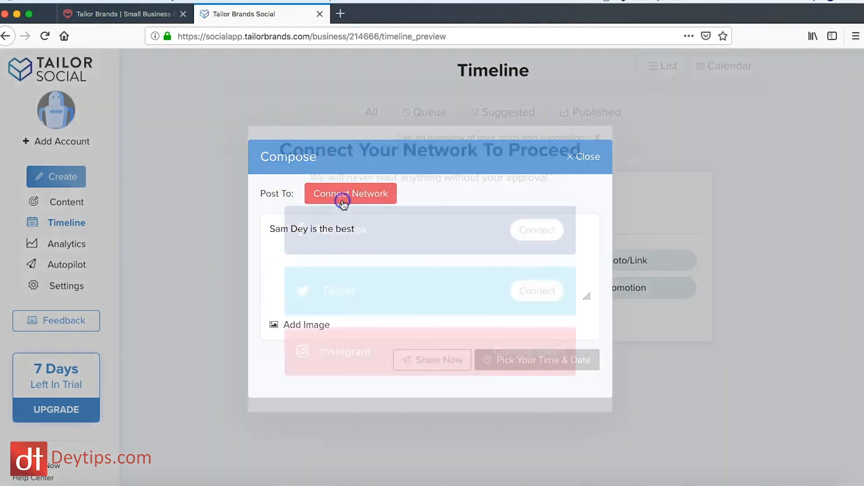
left_click(349, 194)
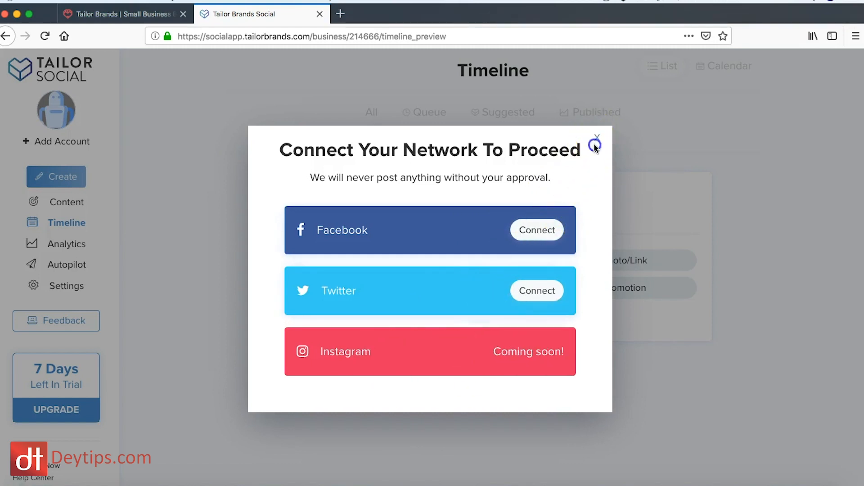
left_click(594, 145)
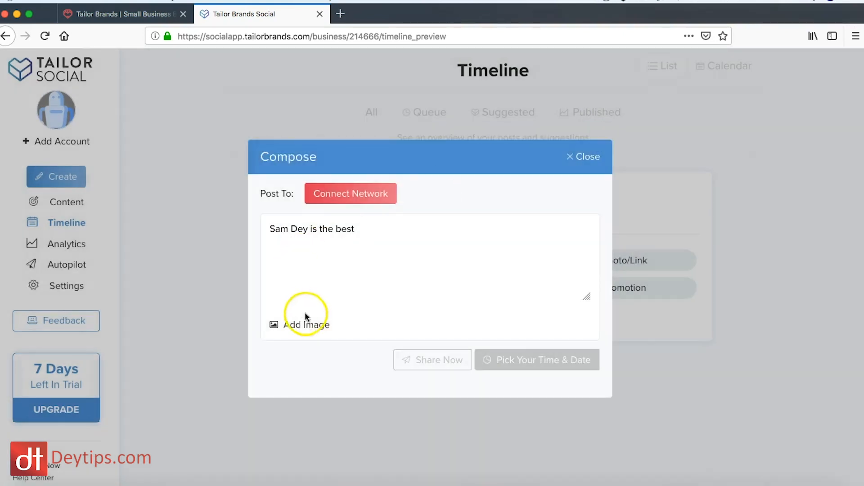
left_click(305, 324)
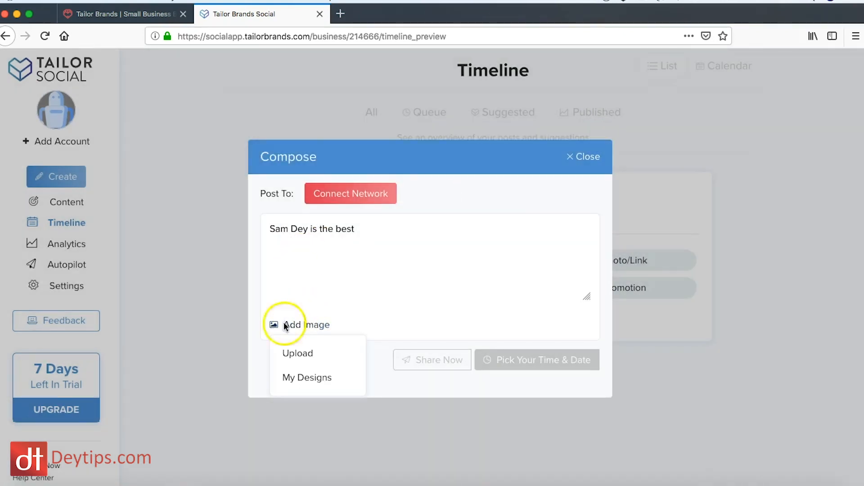
mouse_move(287, 367)
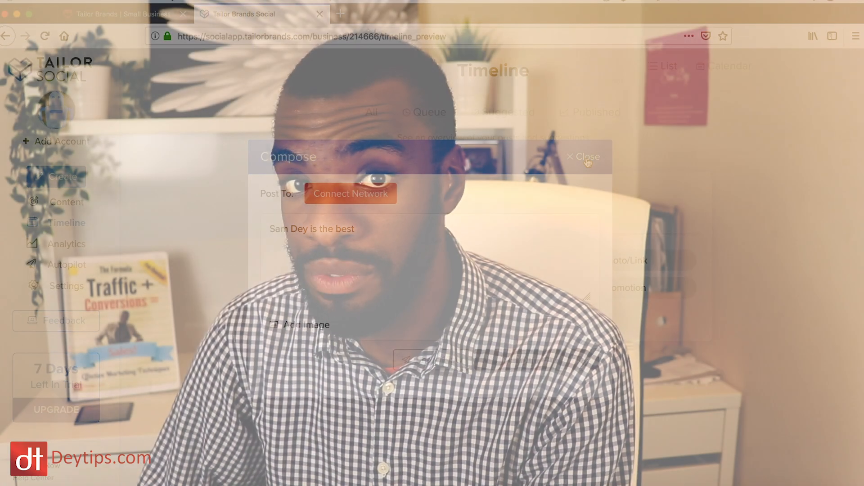
- Close the post draft and scroll Facts/Quotes designs to the women-in-Israeli-Army fact card
left_click(584, 156)
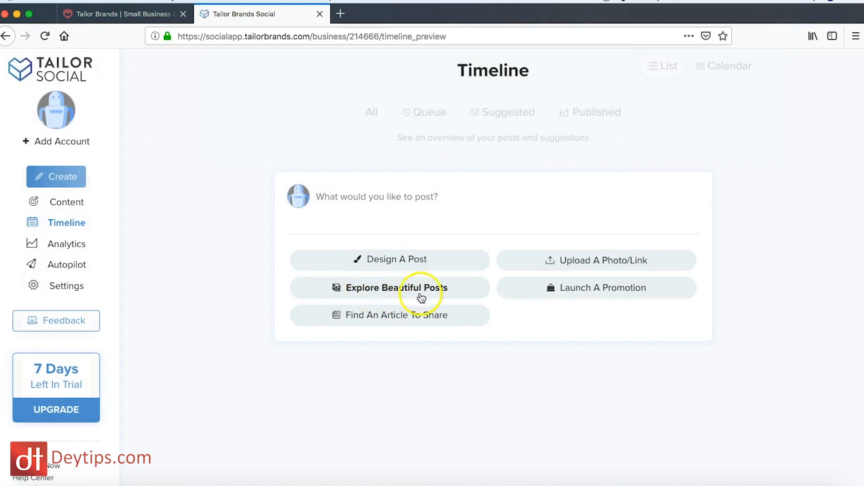
left_click(396, 287)
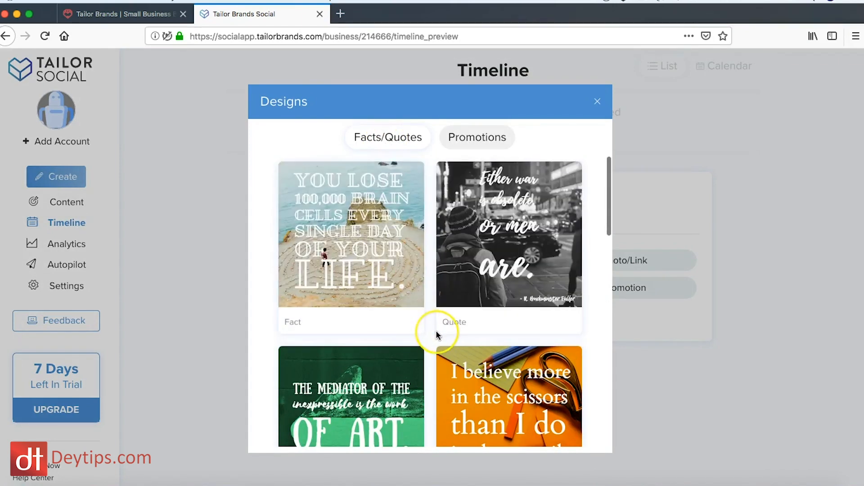
scroll("down", 3)
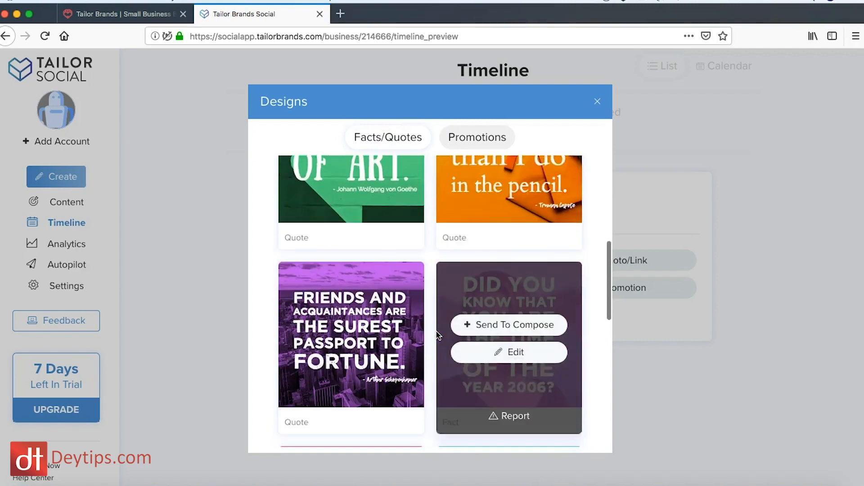
scroll("down", 3)
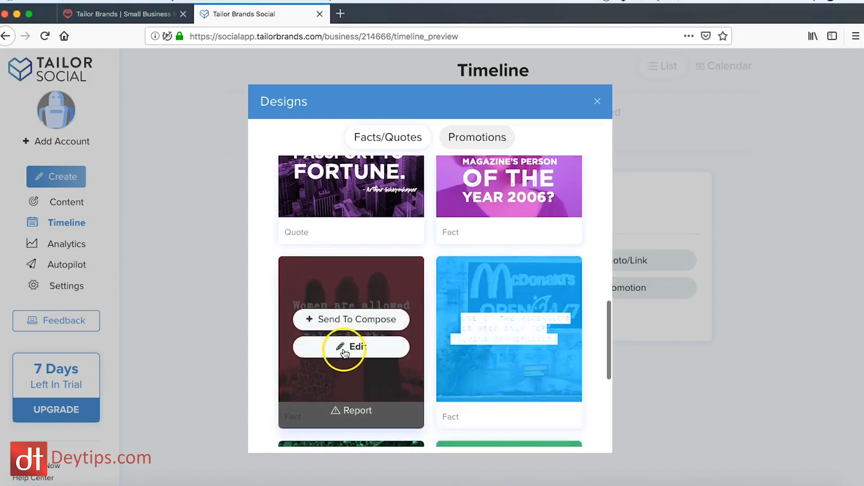
- Change the women fact design's text to 'Women are amazing' in pink brush-script lettering
left_click(351, 346)
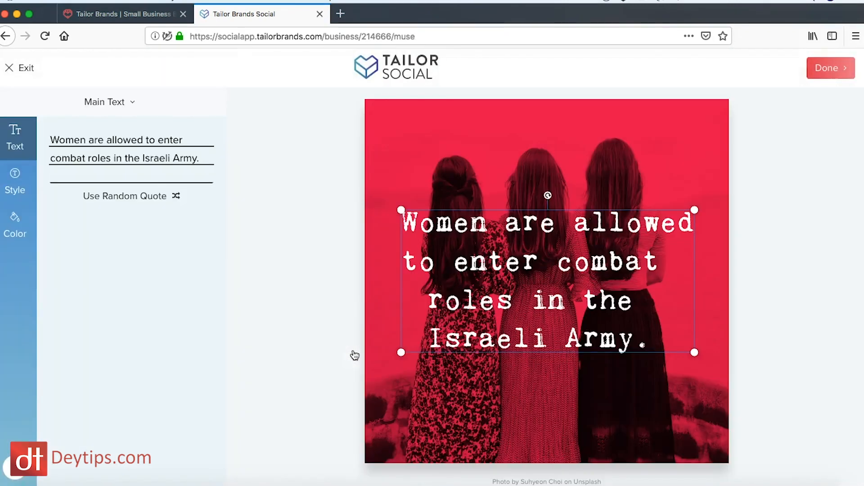
left_click(540, 284)
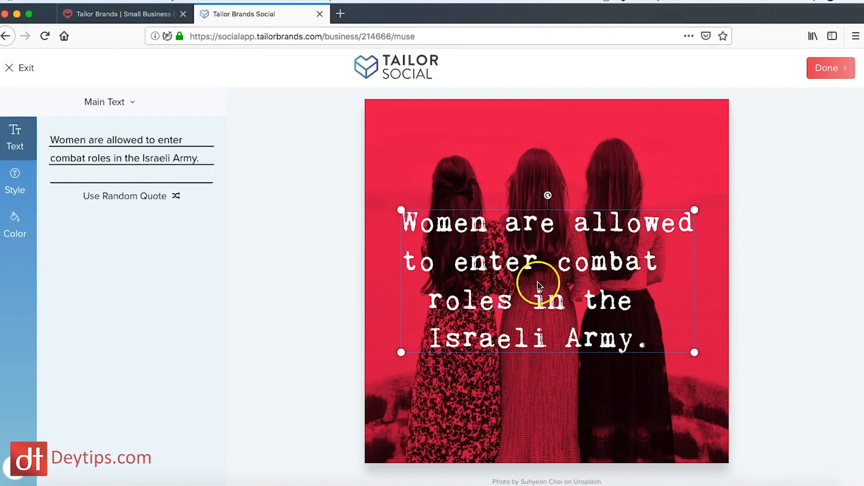
triple_click(131, 140)
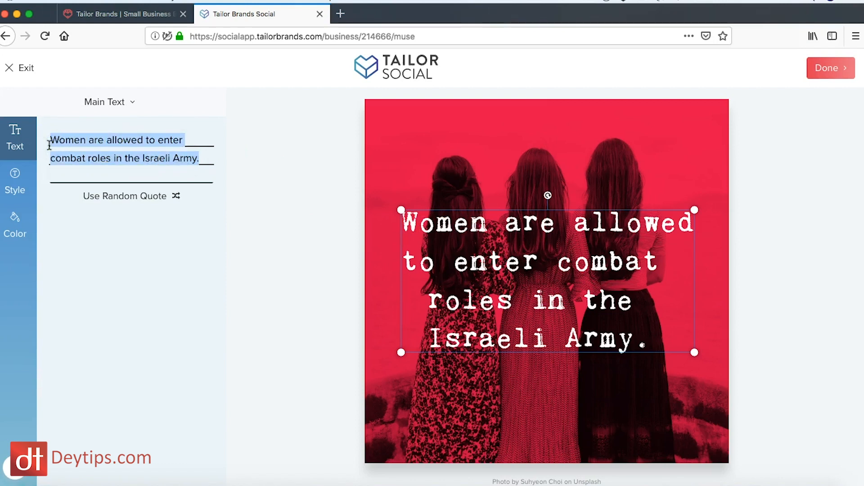
type("Women are")
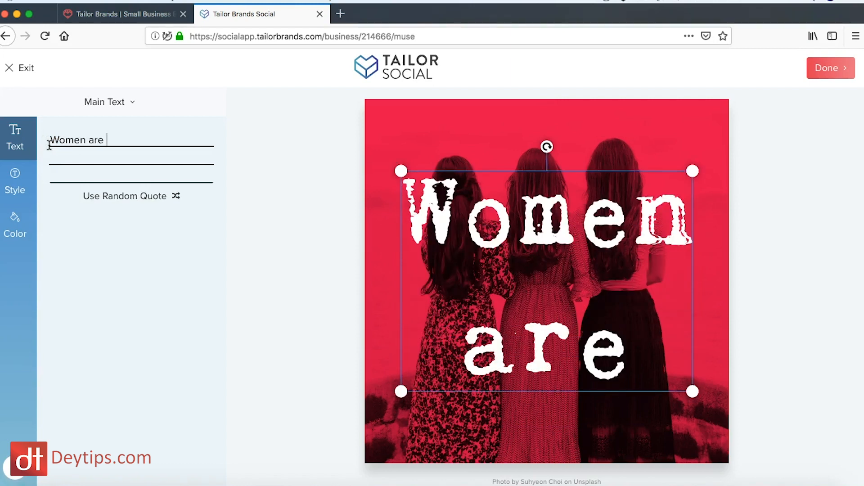
type("amazing")
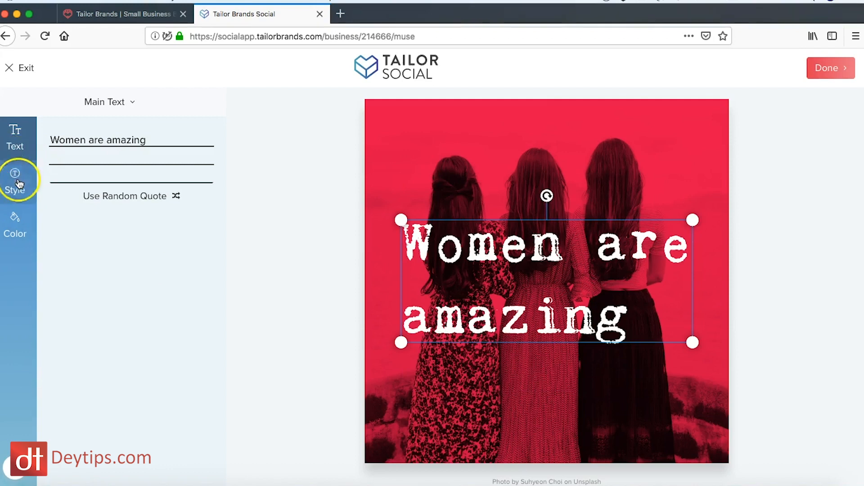
left_click(15, 182)
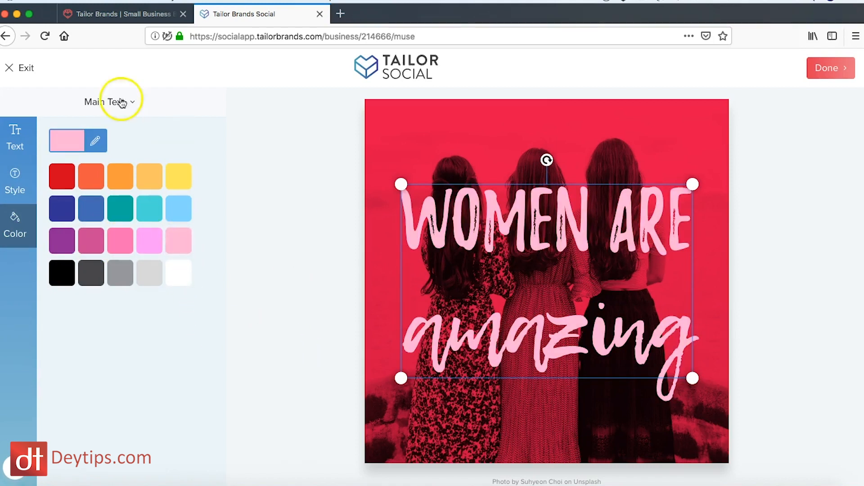
- Send the Marketing article on LinkedIn's brand refresh to a draft and dismiss the network prompt
left_click(830, 68)
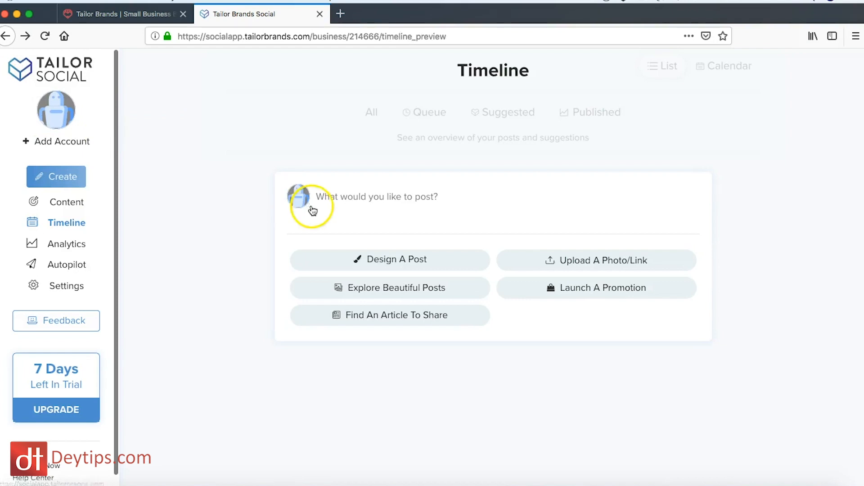
mouse_move(344, 324)
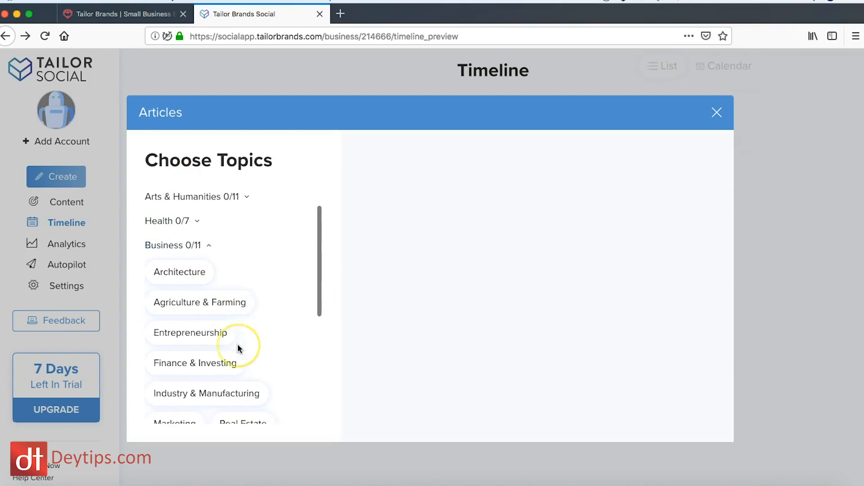
left_click(175, 349)
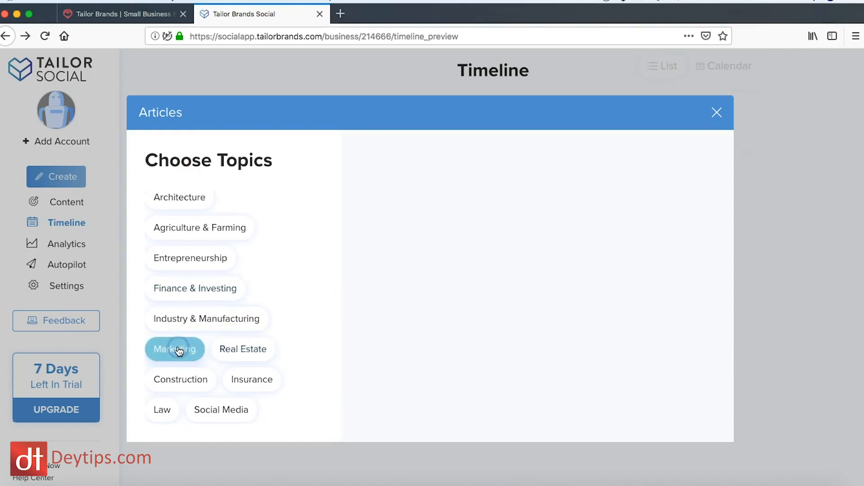
left_click(174, 349)
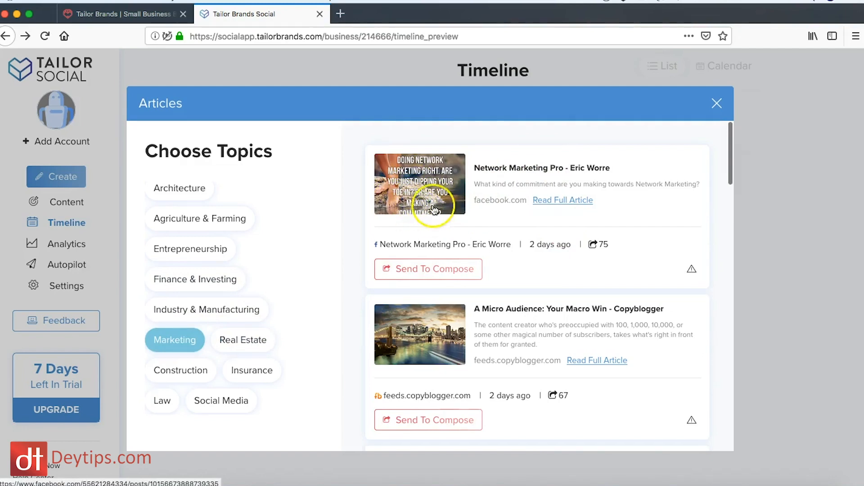
scroll("down", 3)
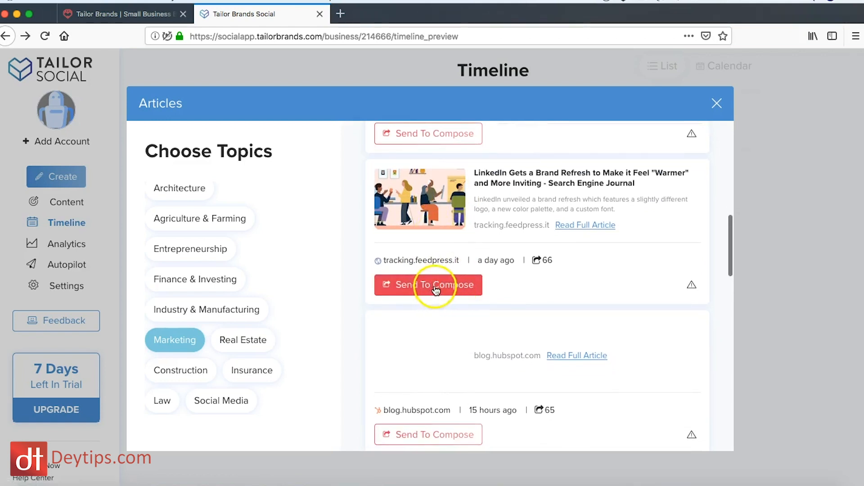
left_click(427, 285)
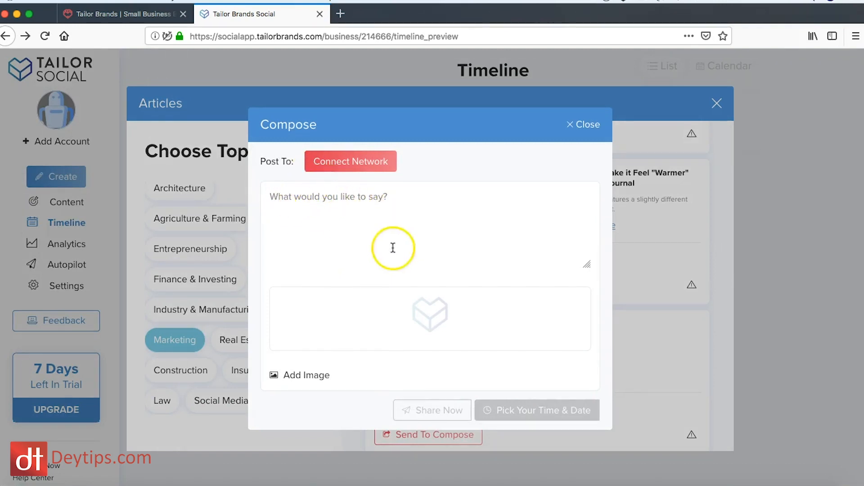
left_click(351, 161)
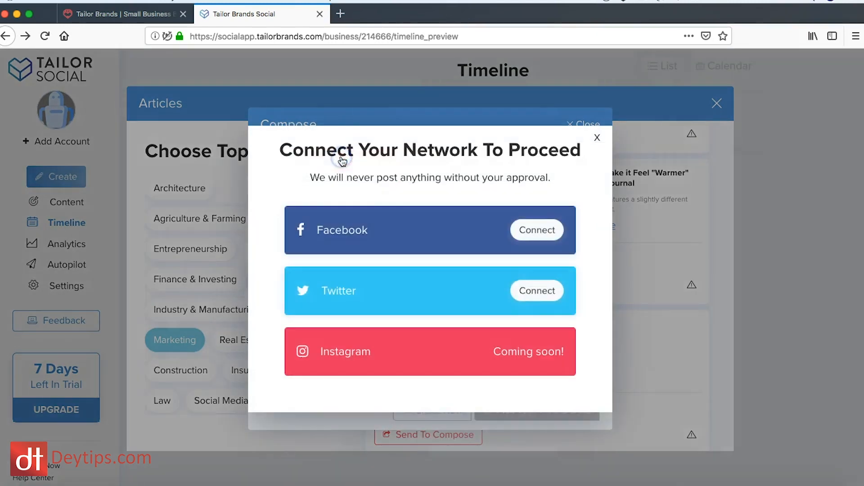
left_click(596, 137)
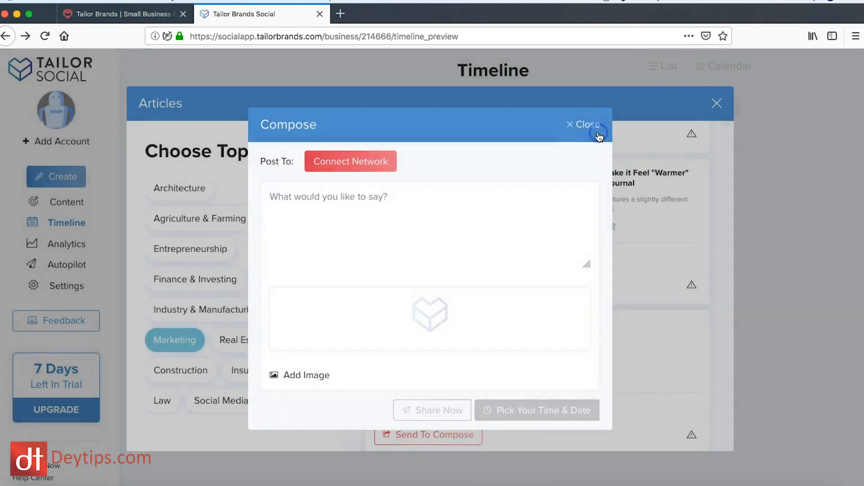
- Close the article draft and open the 25% SALE! Promotions design for editing
left_click(582, 124)
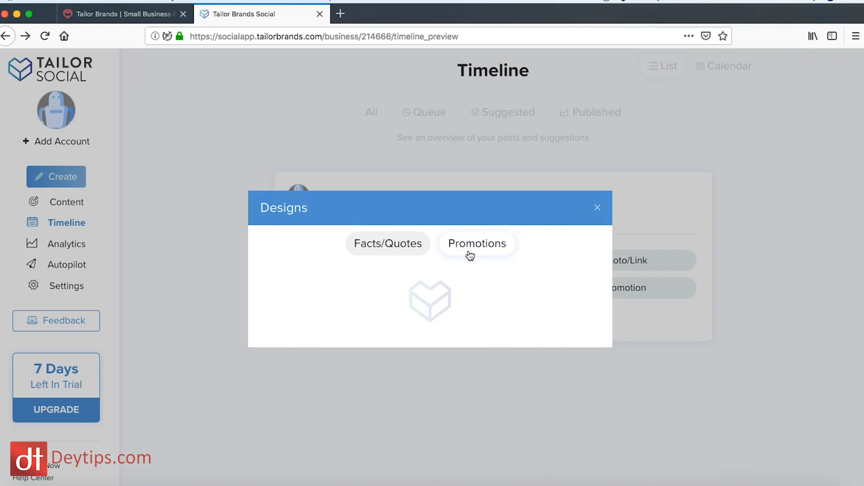
left_click(477, 243)
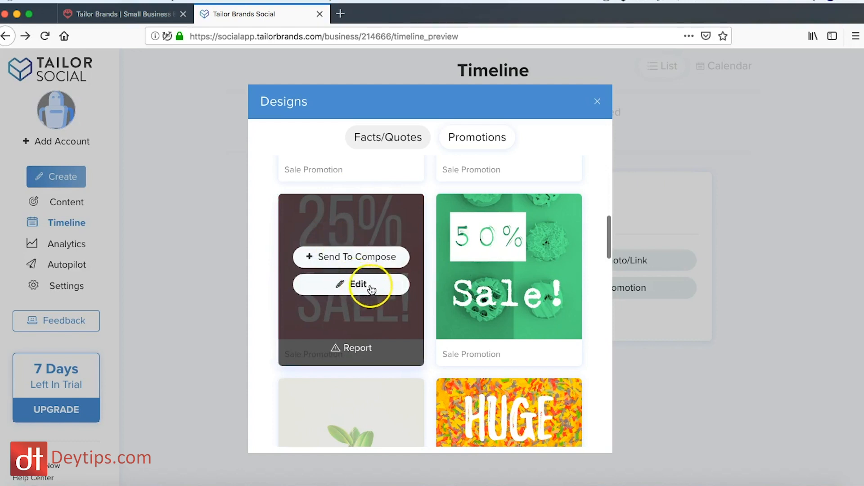
left_click(358, 284)
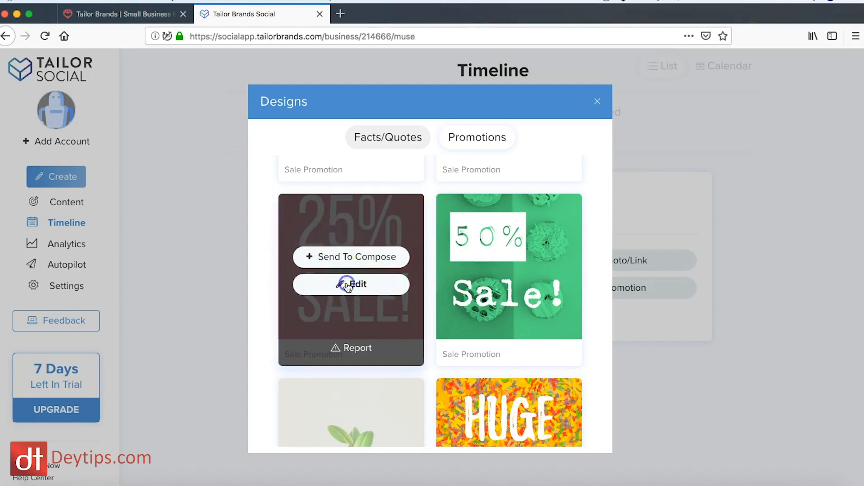
- Exit the promotion editor, view Analytics, then open the Autopilot Suggestion Mode settings
left_click(350, 284)
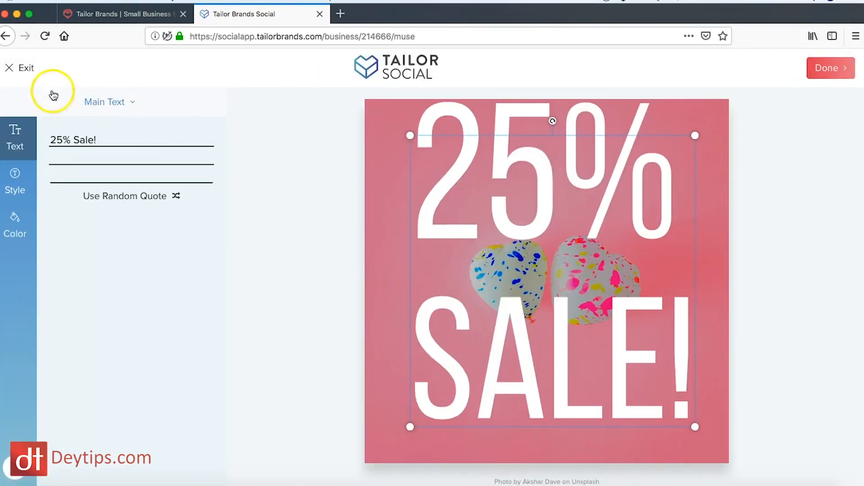
left_click(24, 68)
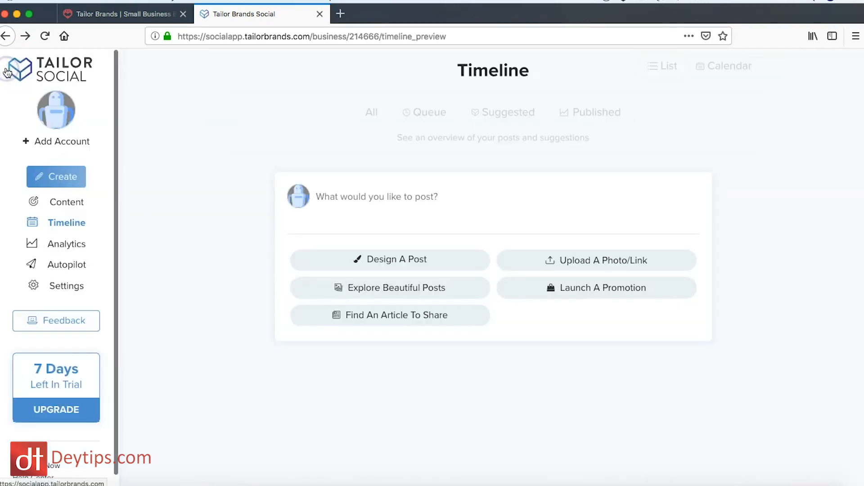
mouse_move(265, 327)
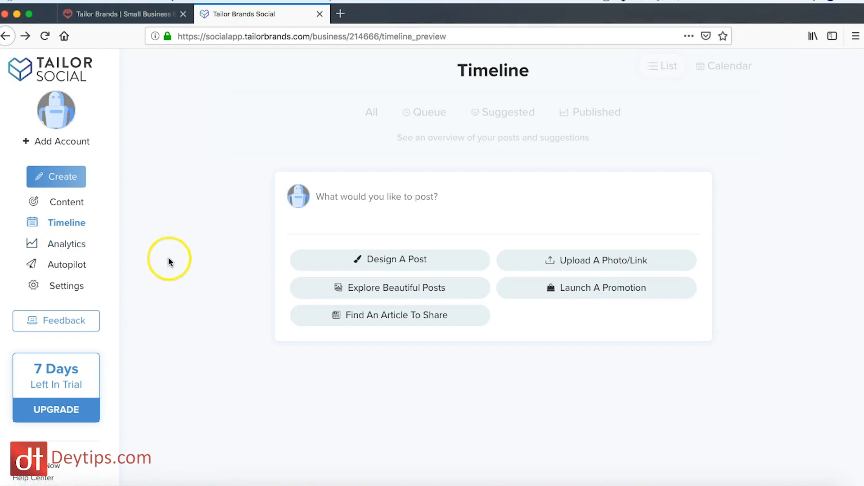
left_click(66, 243)
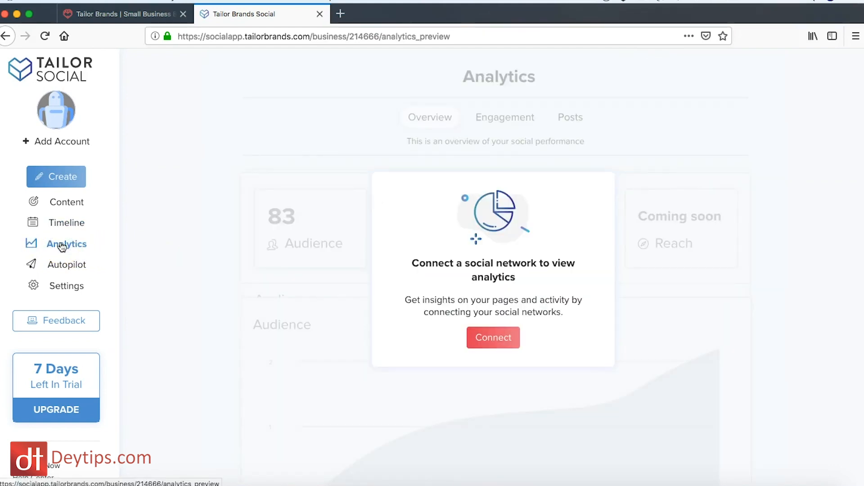
left_click(66, 264)
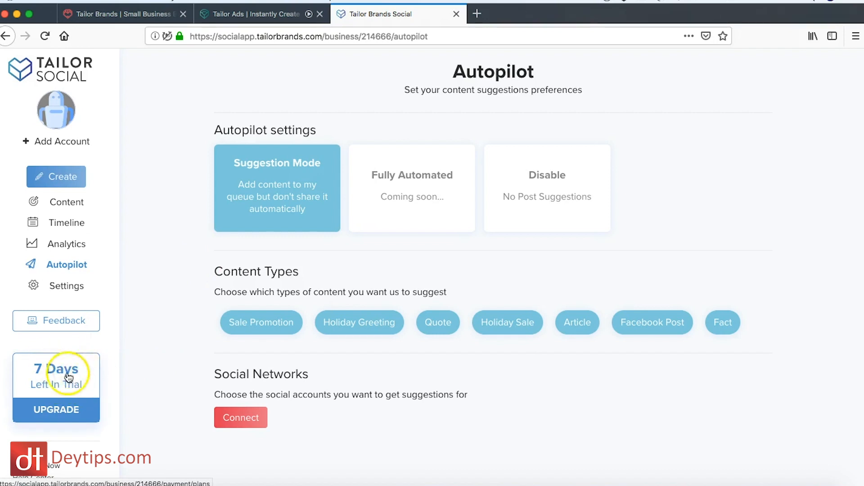
- View the Basic, Professional and Corporate plans, then return to the Tailor Brands homepage
left_click(55, 409)
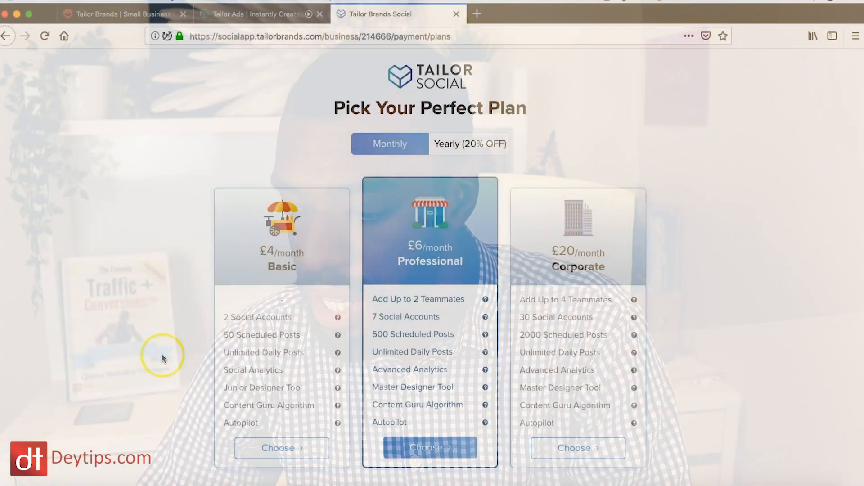
scroll("down", 3)
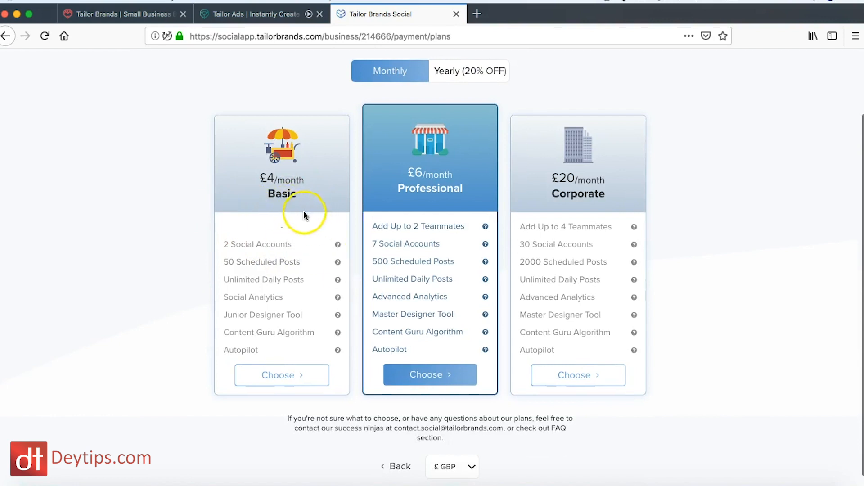
mouse_move(585, 174)
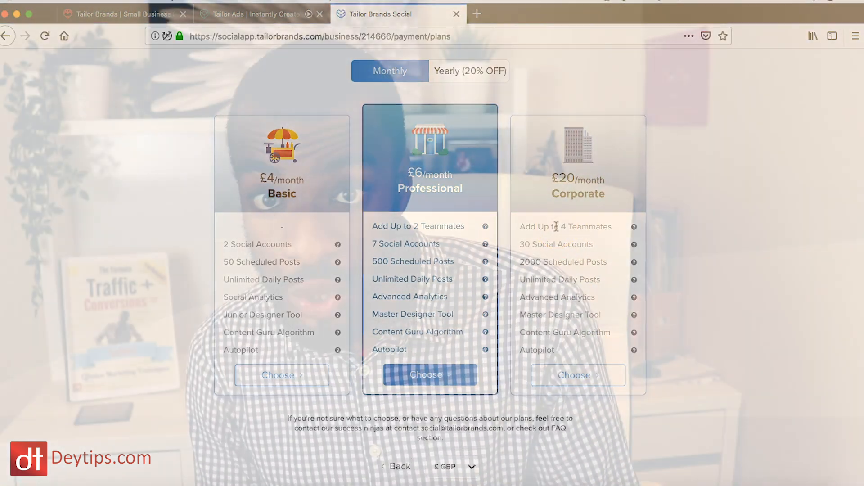
left_click(115, 14)
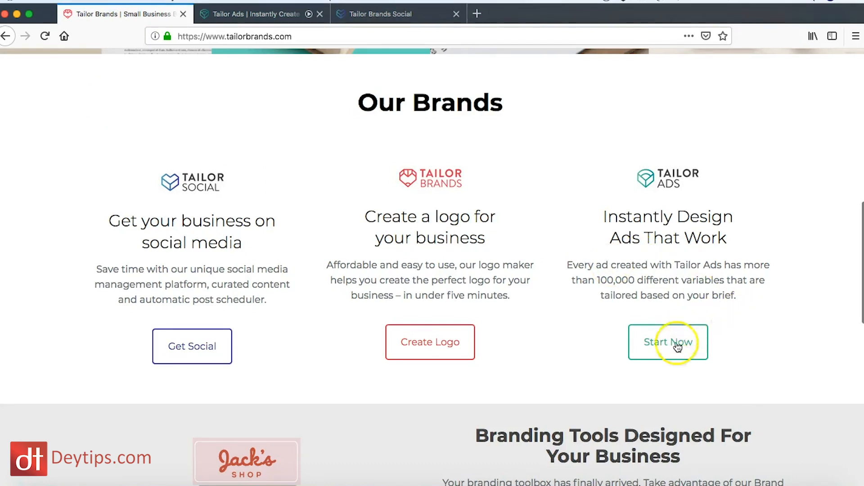
mouse_move(645, 237)
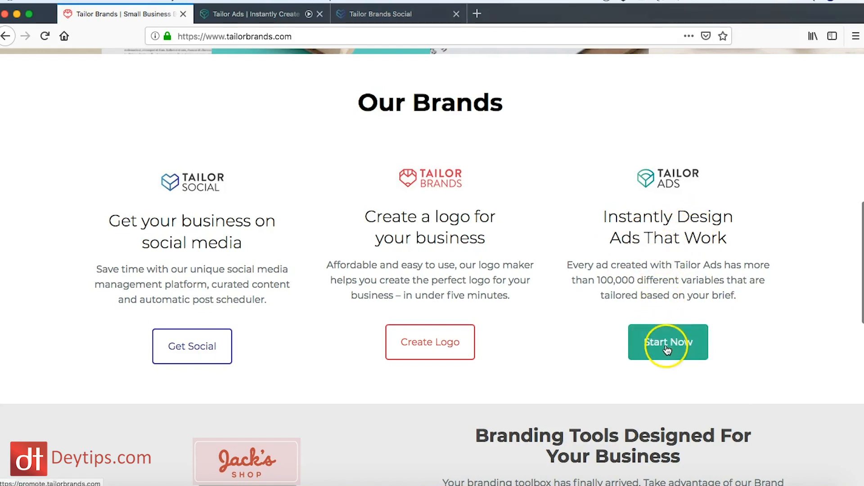
- Go to the Tailor Ads site with Start Now and choose Create An Ad Now
left_click(668, 341)
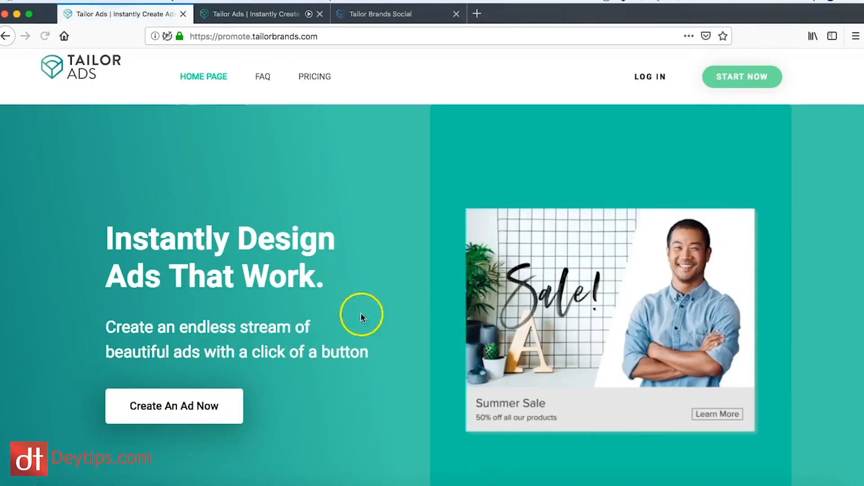
mouse_move(206, 413)
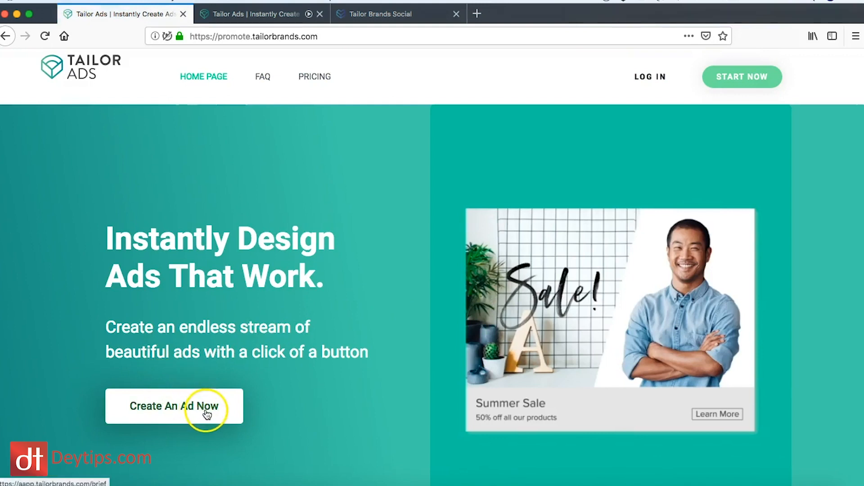
left_click(174, 406)
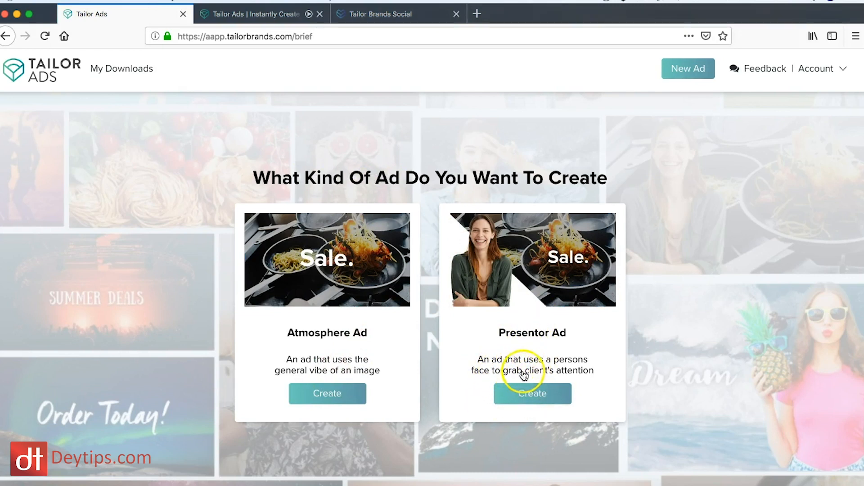
- Create a Presentor Ad and set its background to the Business laptop-and-mug photo
left_click(532, 393)
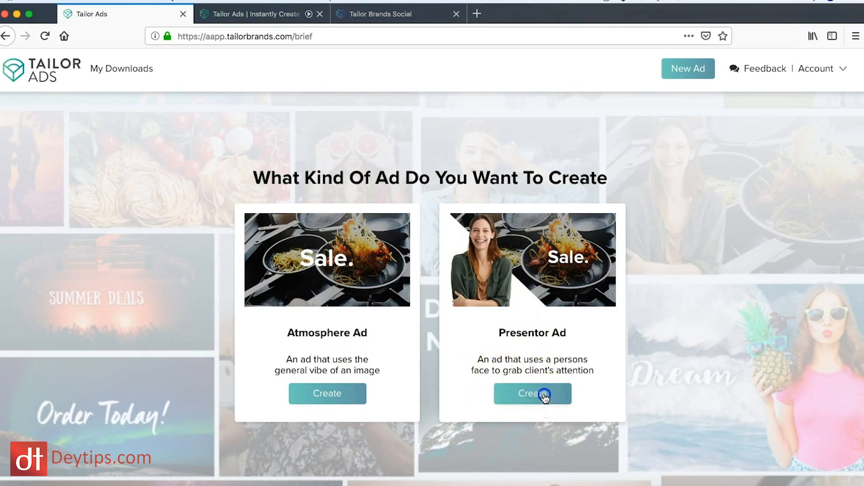
left_click(532, 393)
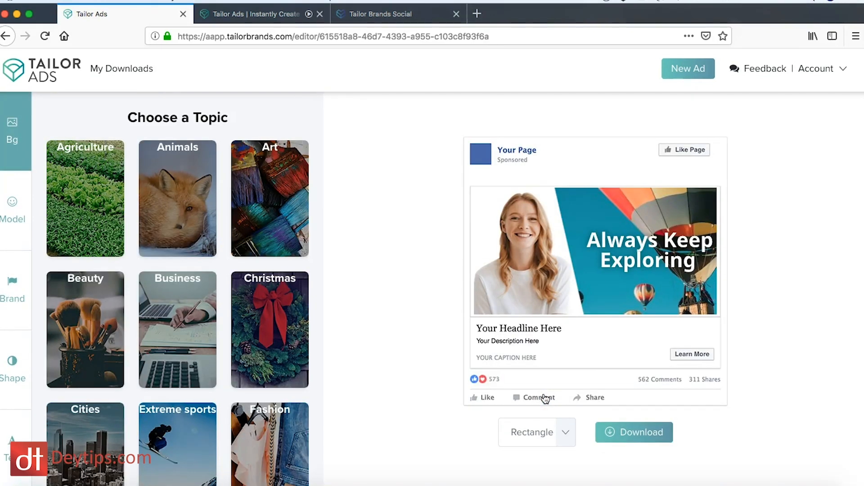
mouse_move(563, 380)
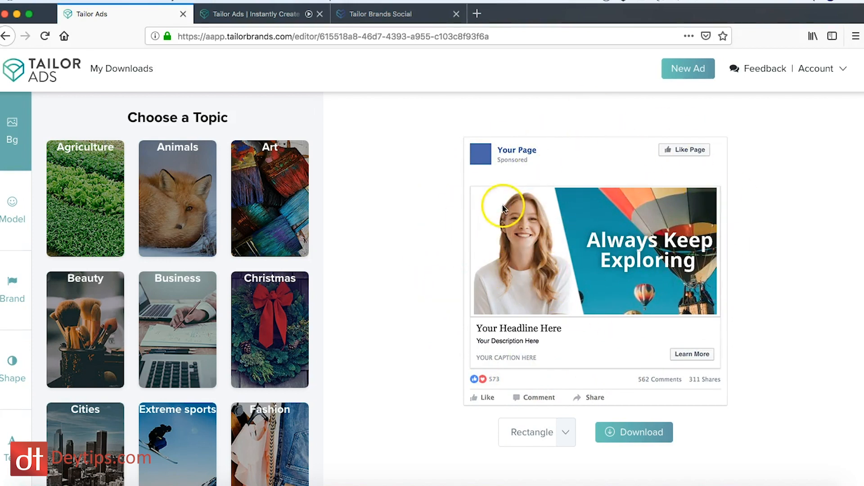
mouse_move(667, 291)
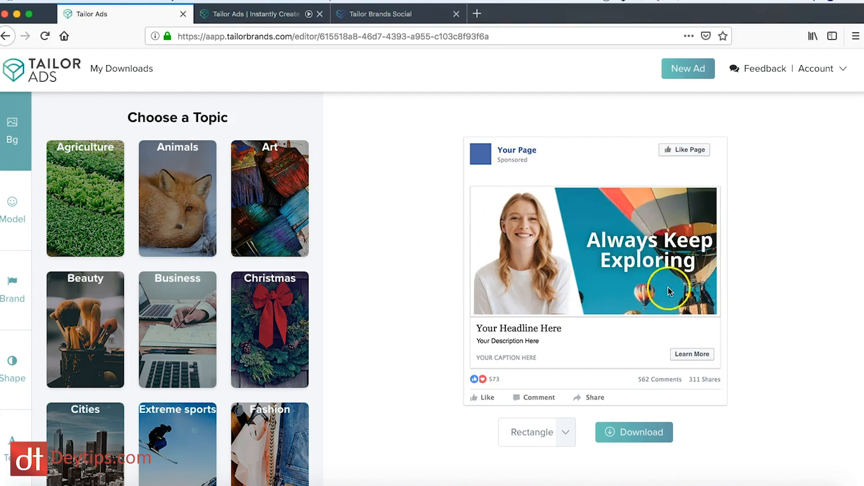
mouse_move(496, 259)
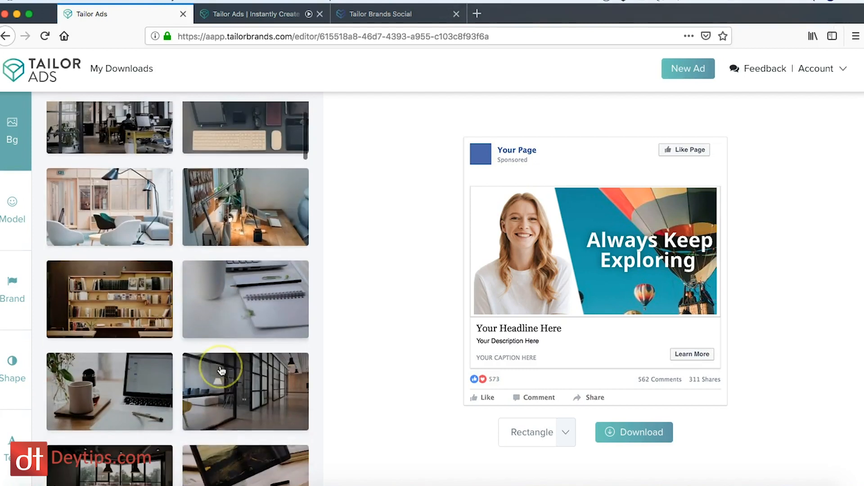
scroll("down", 3)
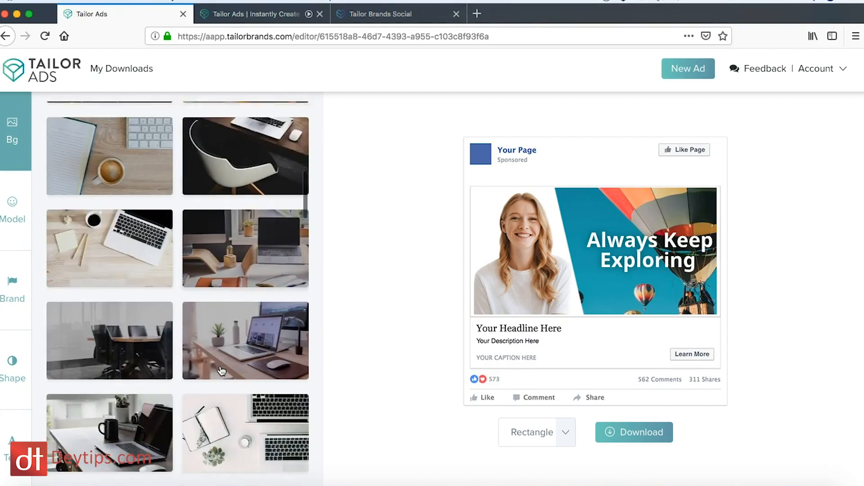
scroll("down", 3)
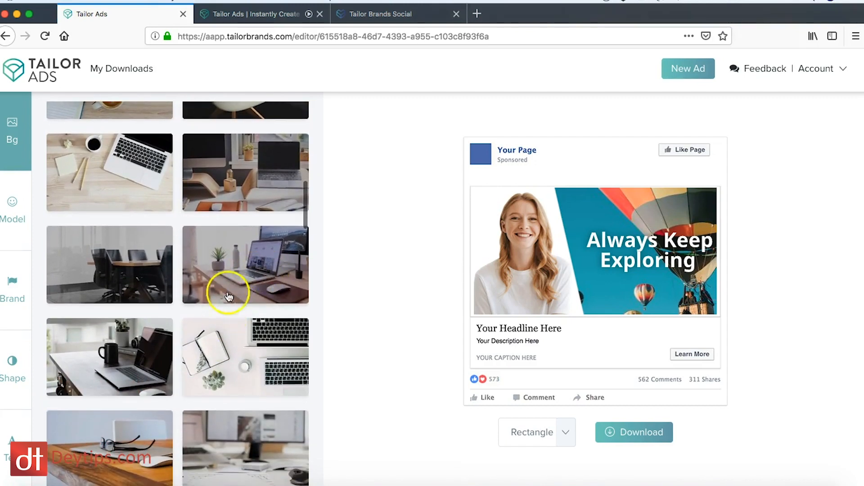
scroll("down", 3)
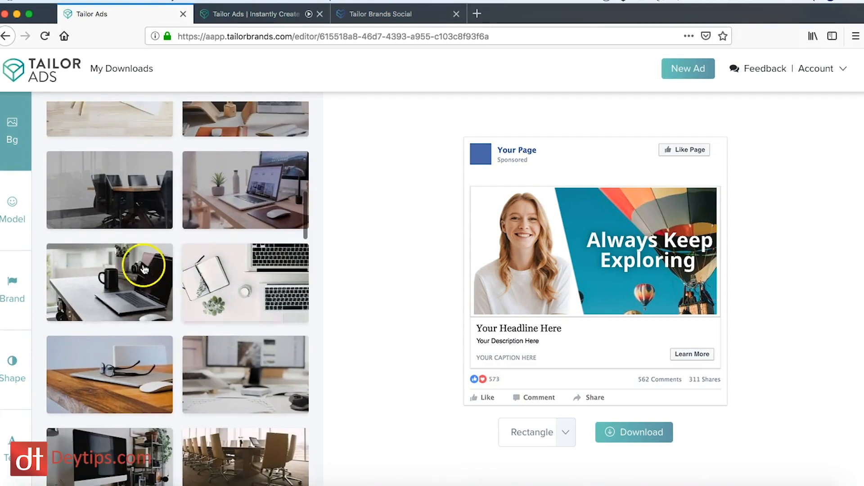
left_click(109, 282)
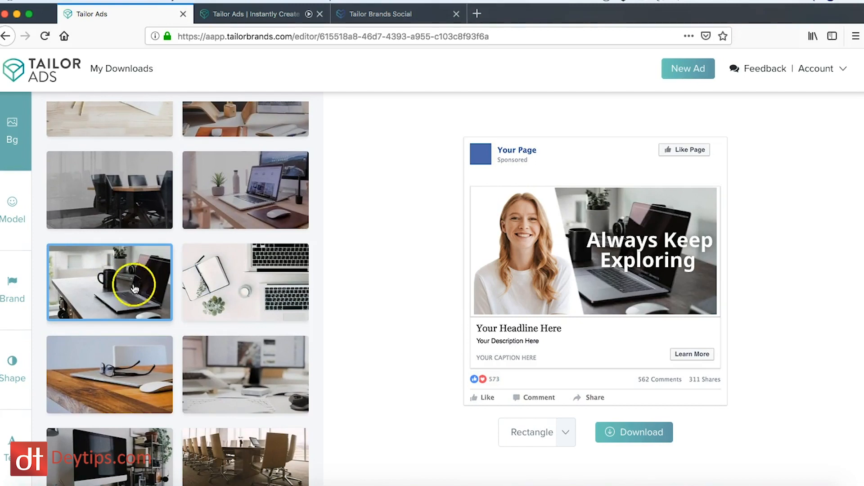
left_click(10, 207)
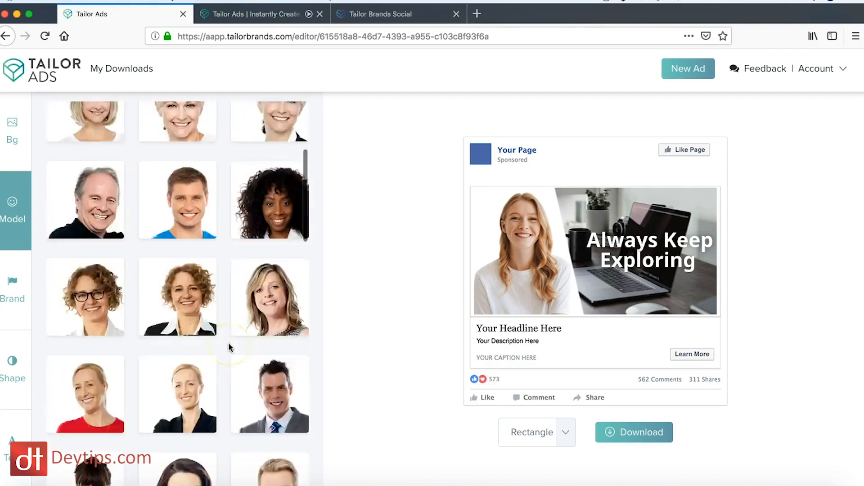
- Swap the ad's model for the smiling bald man in a light shirt
scroll("down", 3)
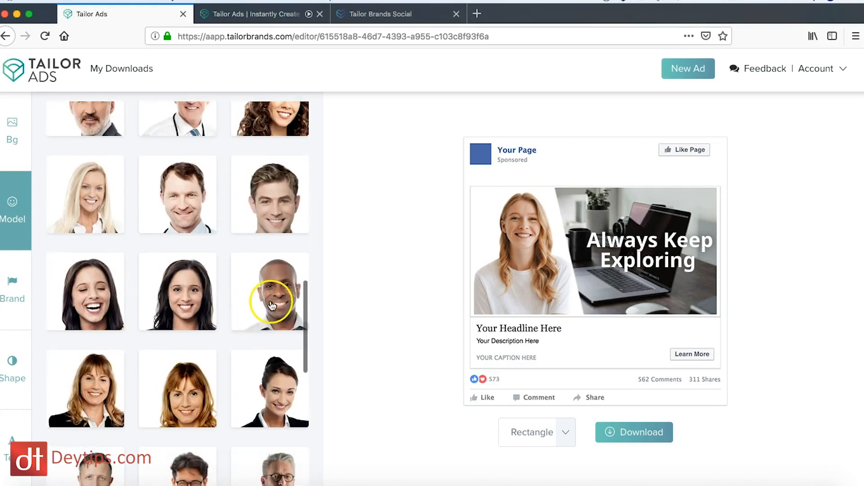
left_click(270, 291)
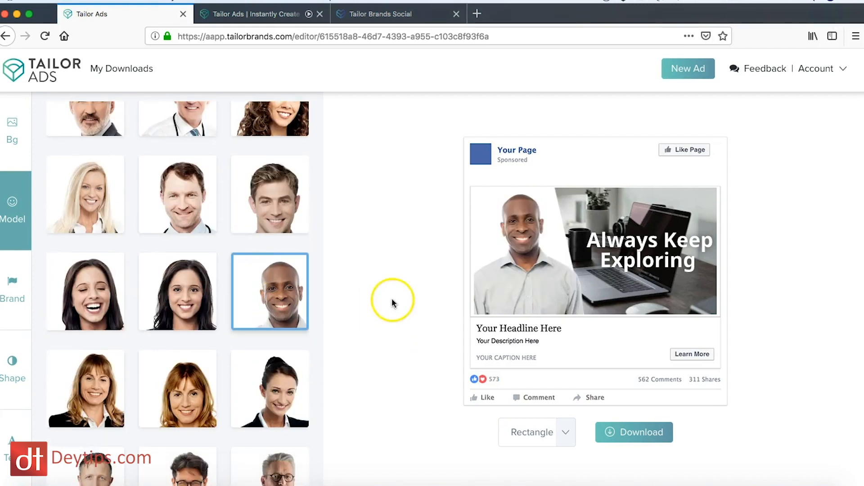
left_click(13, 290)
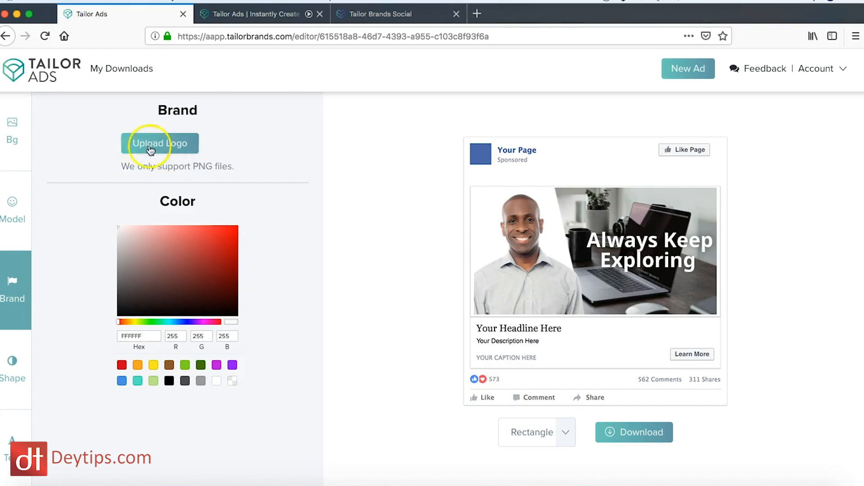
- Upload the dt PNG logo onto the ad's lower right corner
left_click(160, 143)
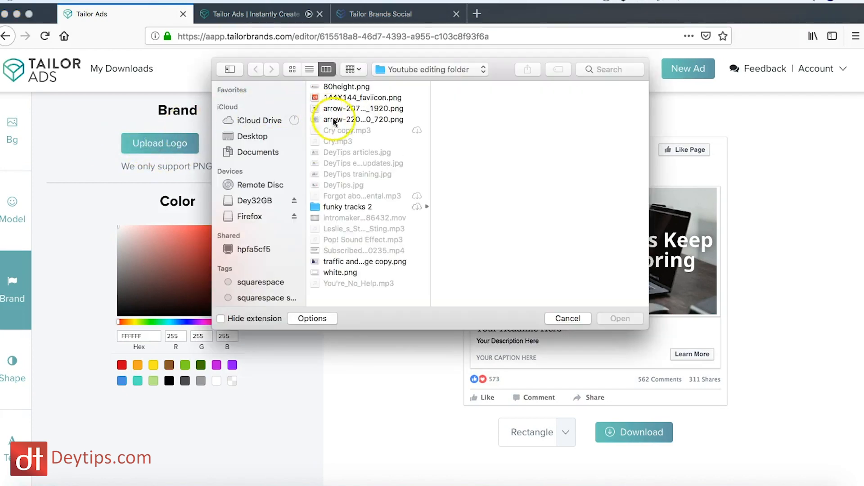
left_click(362, 97)
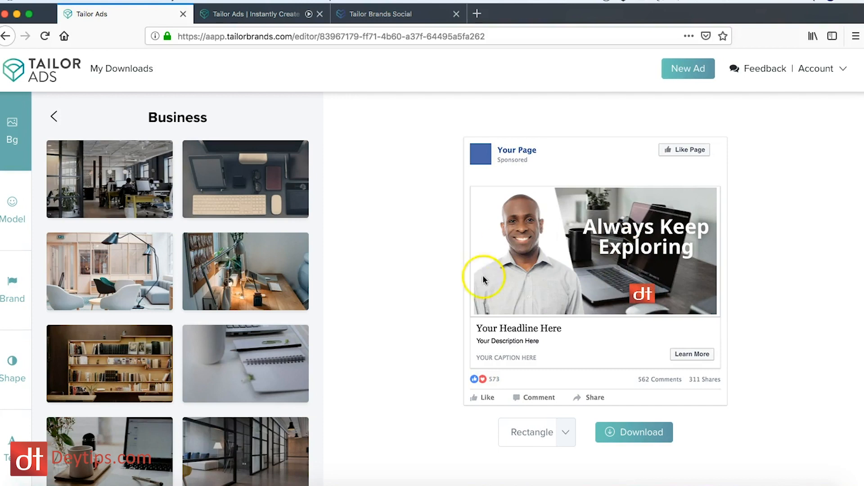
- Apply a brushed-edge divider shape between the male model and the laptop background
left_click(12, 366)
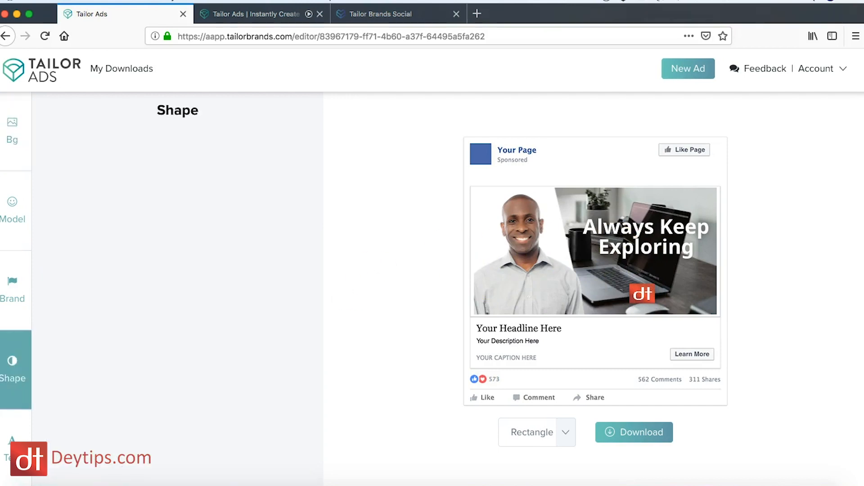
left_click(13, 369)
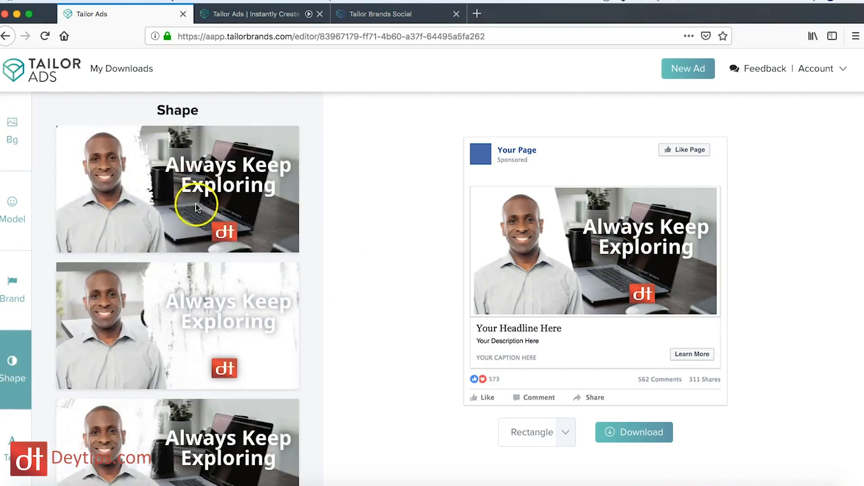
left_click(177, 190)
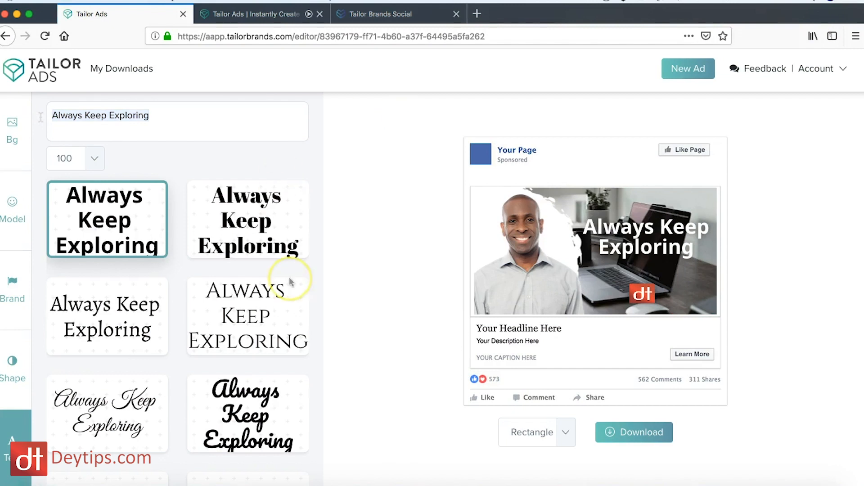
mouse_move(608, 376)
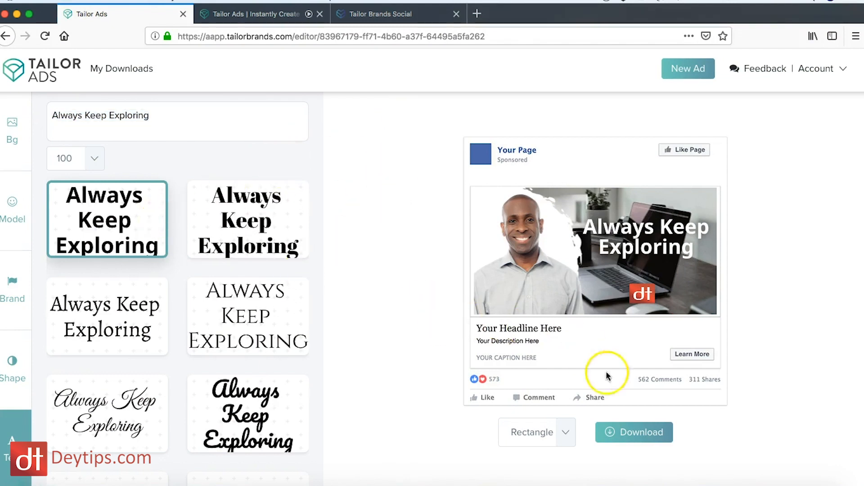
- Attempt to download the presenter ad and go to the pricing plans page
left_click(634, 432)
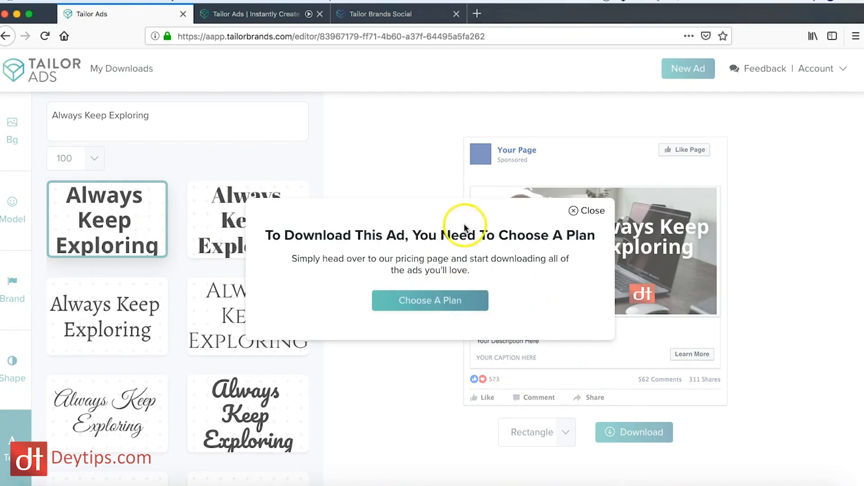
left_click(429, 301)
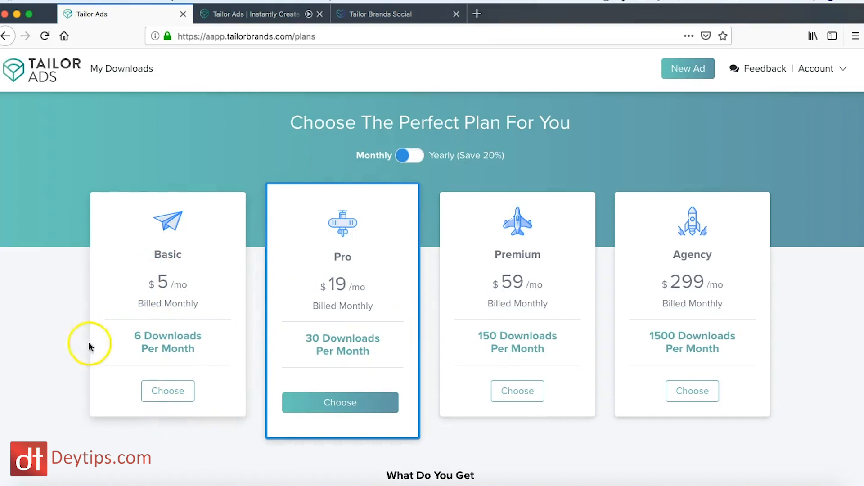
mouse_move(199, 324)
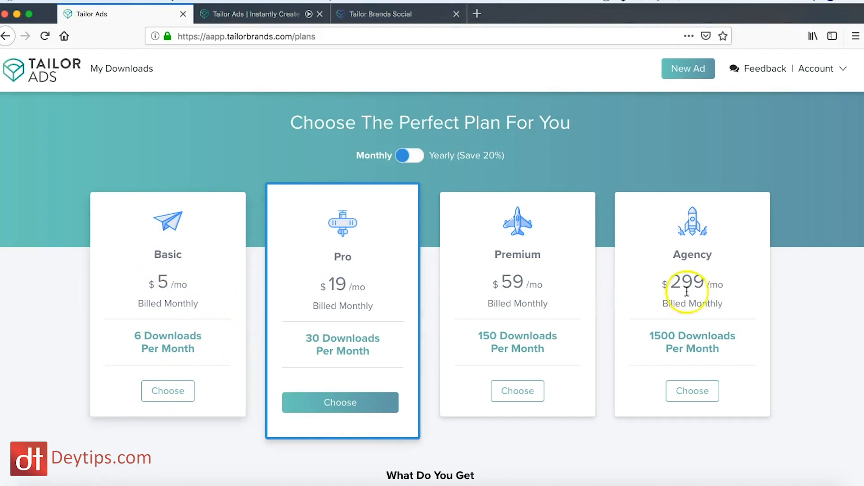
mouse_move(712, 354)
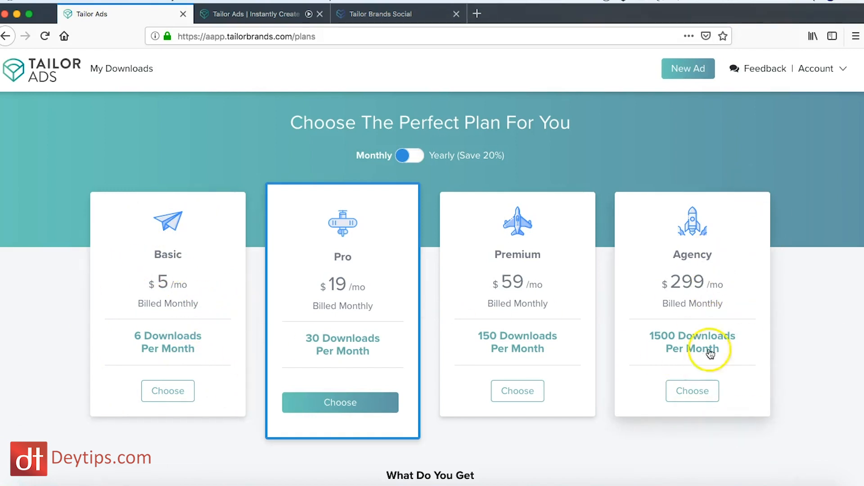